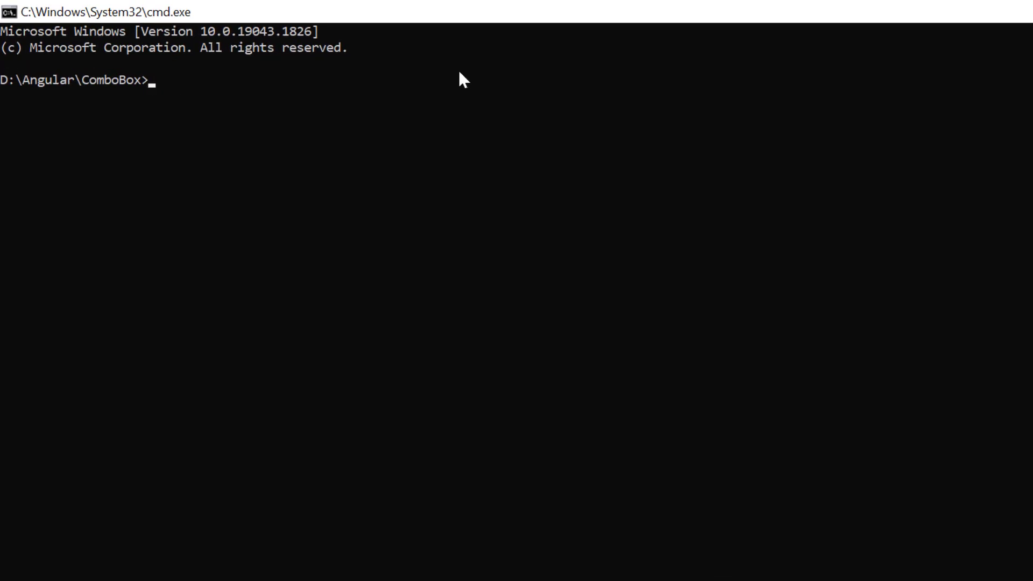
pyautogui.write('npm i -g')
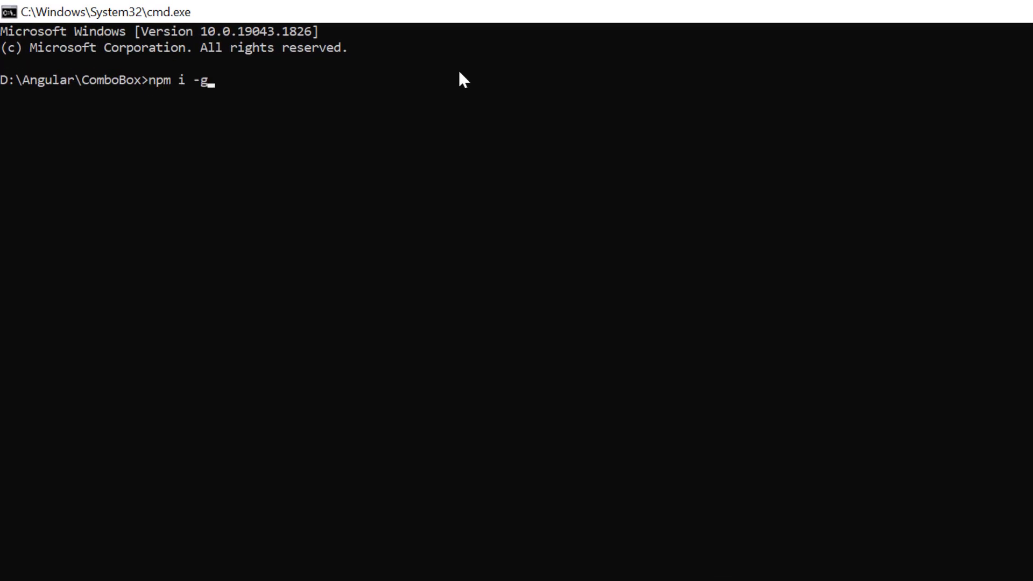
pyautogui.write('lobal @angular/cli')
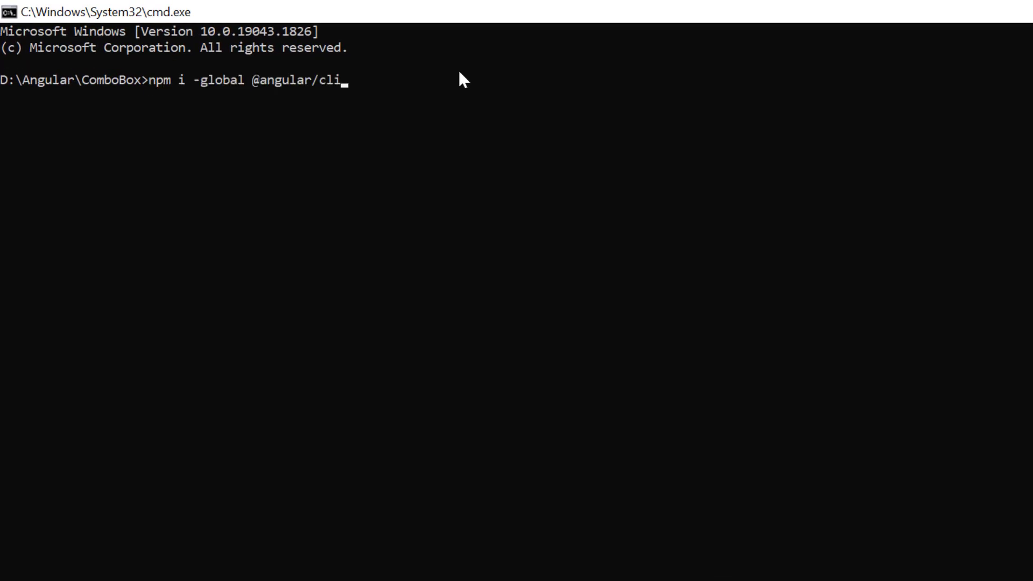
pyautogui.press('Return')
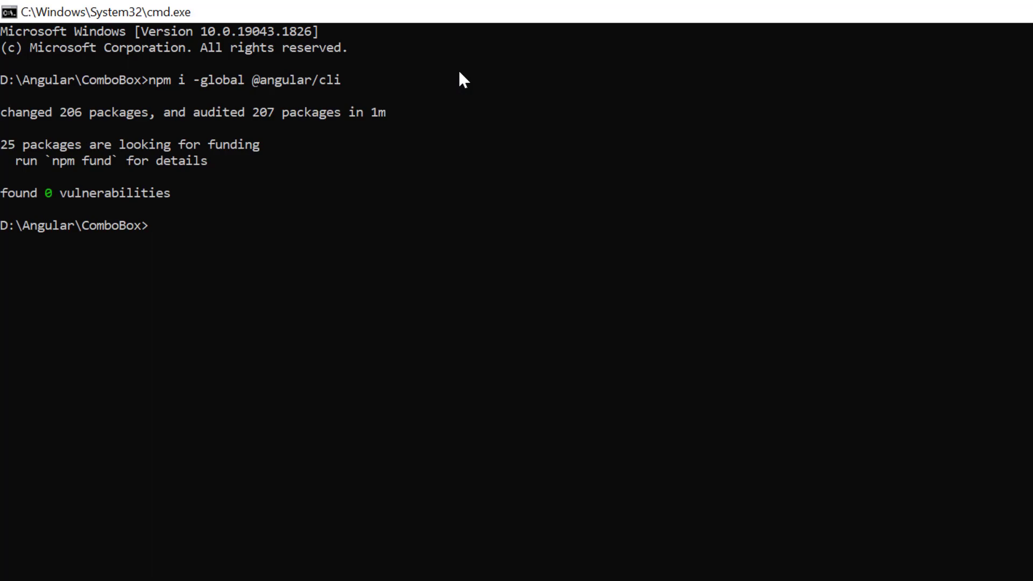
# Step: Create a new Angular project named myangularproject with ng new
pyautogui.write('ng new')
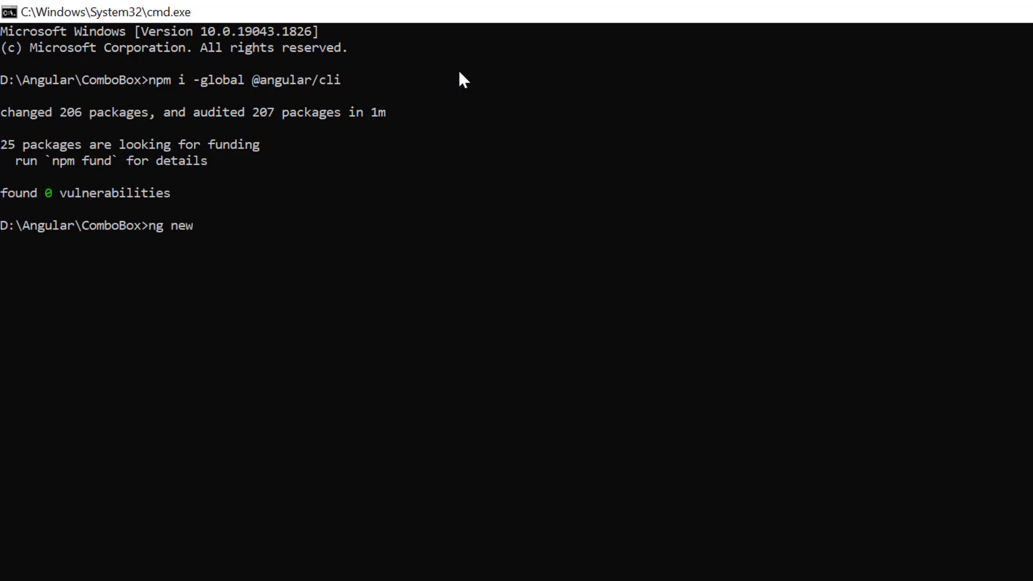
pyautogui.write('myangularproject')
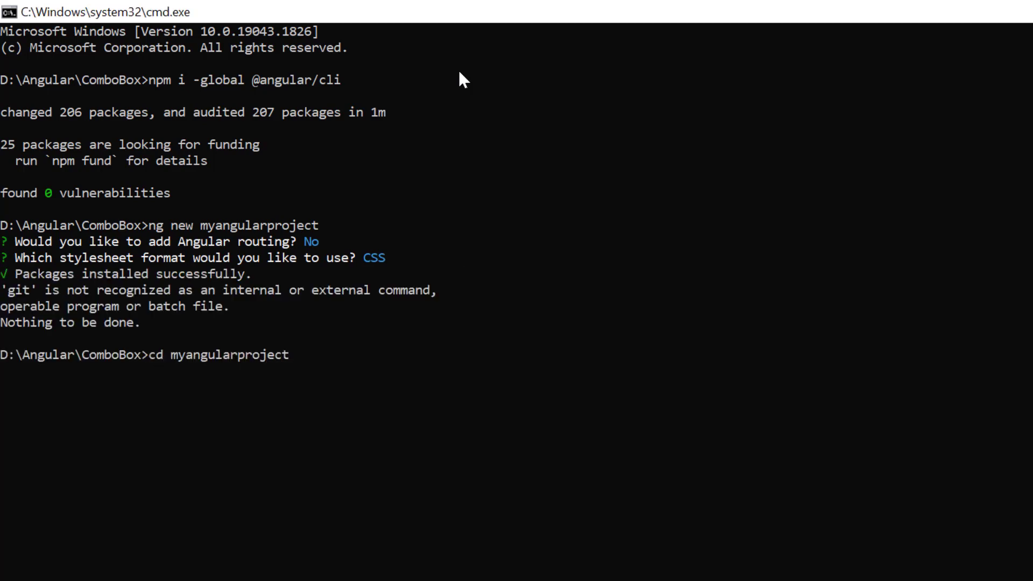
pyautogui.write('ng')
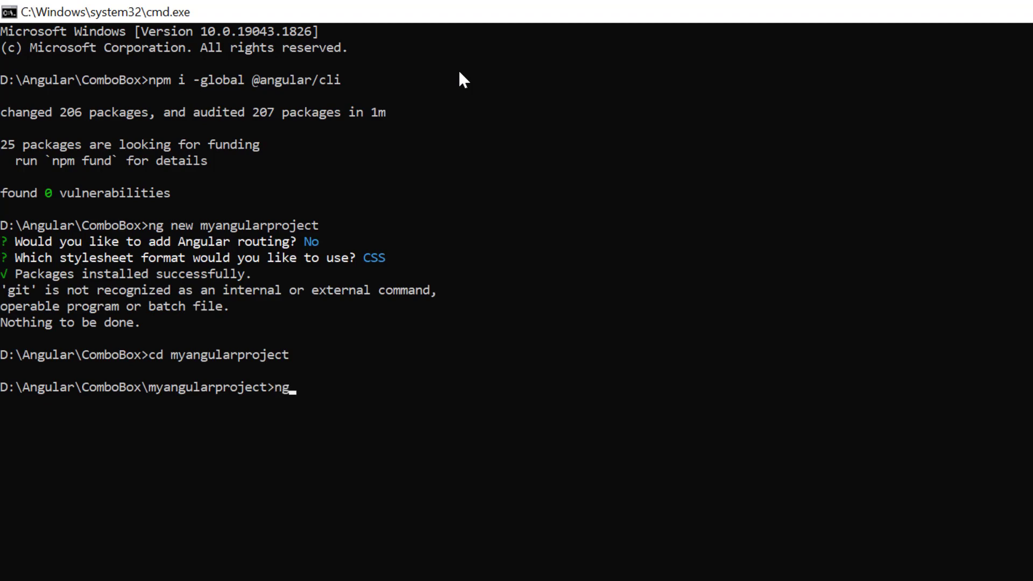
pyautogui.write('add @syncfusion/ej')
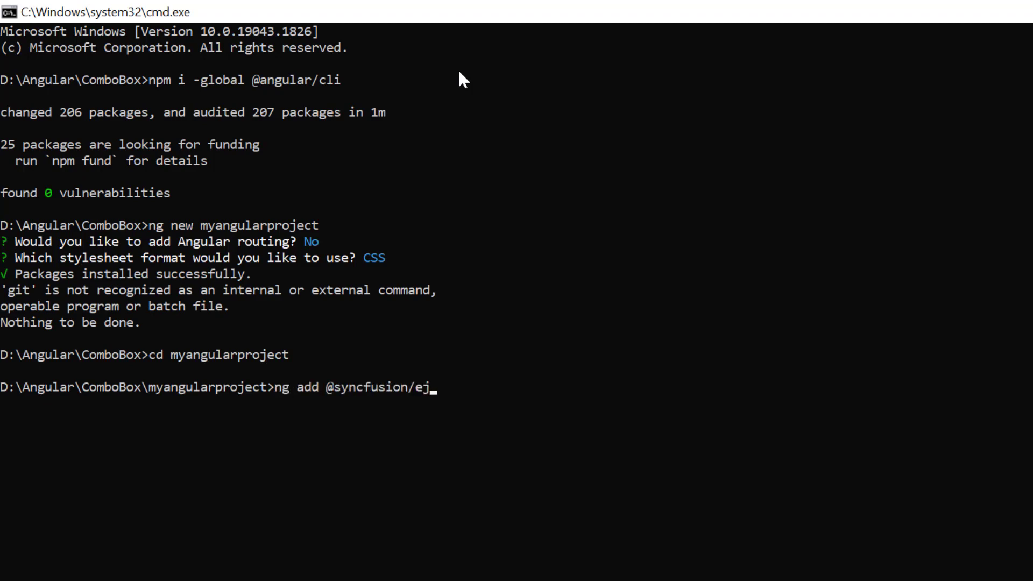
pyautogui.write('2-angular-dropdowns')
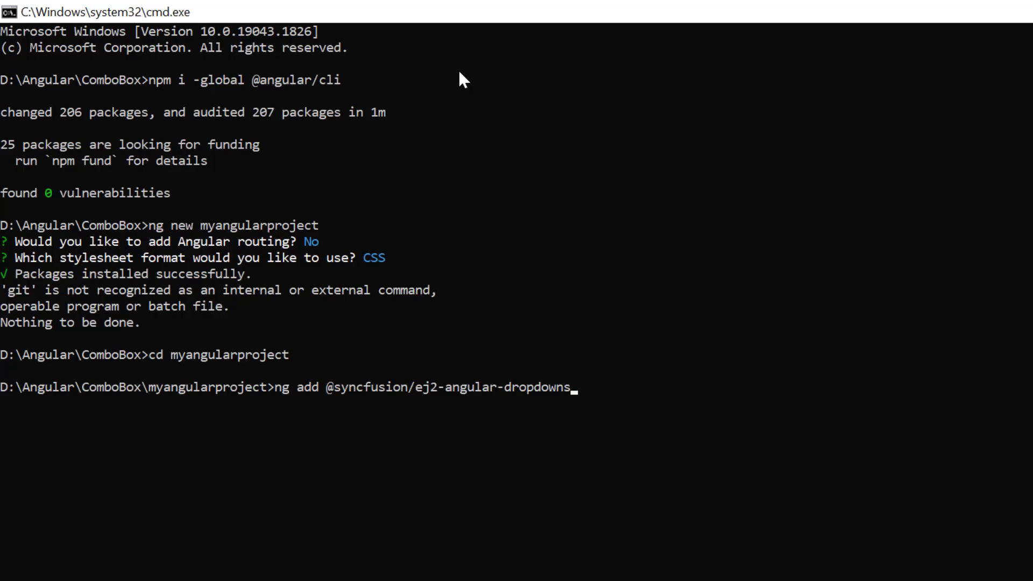
pyautogui.press('Return')
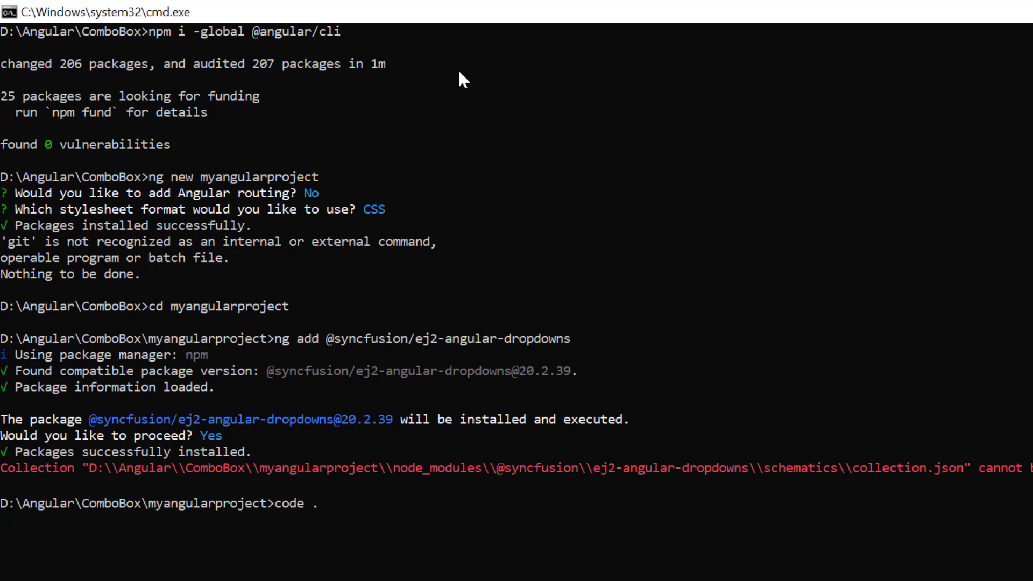
# Step: Open myangularproject in VS Code and navigate to src/app in the explorer
pyautogui.press('Return')
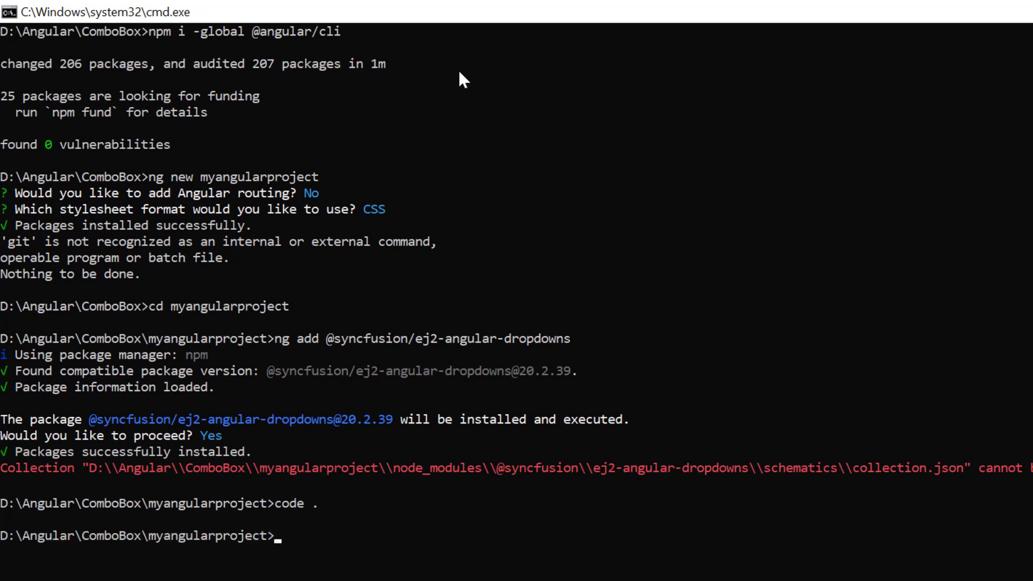
pyautogui.press('Return')
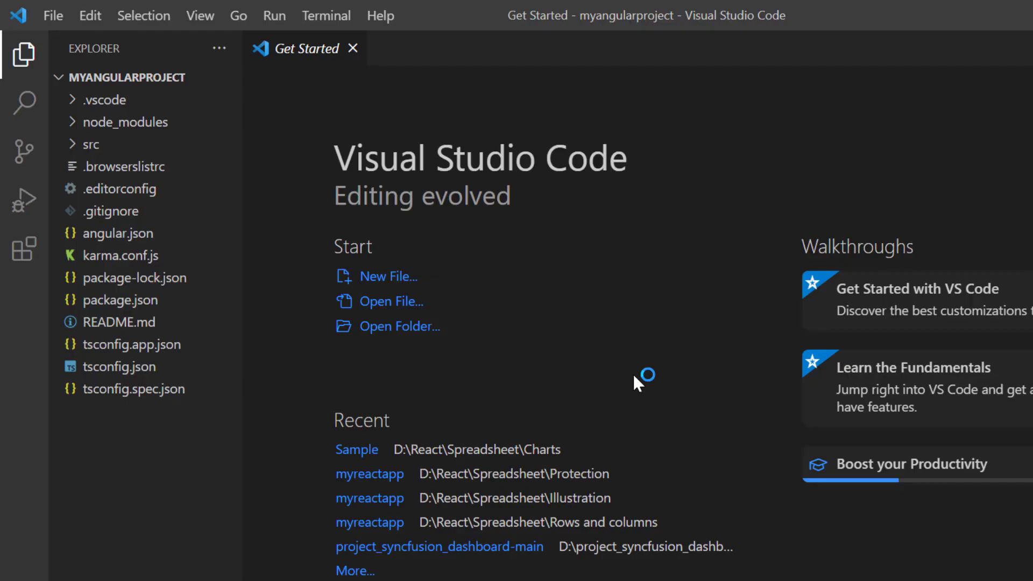
pyautogui.click(89, 144)
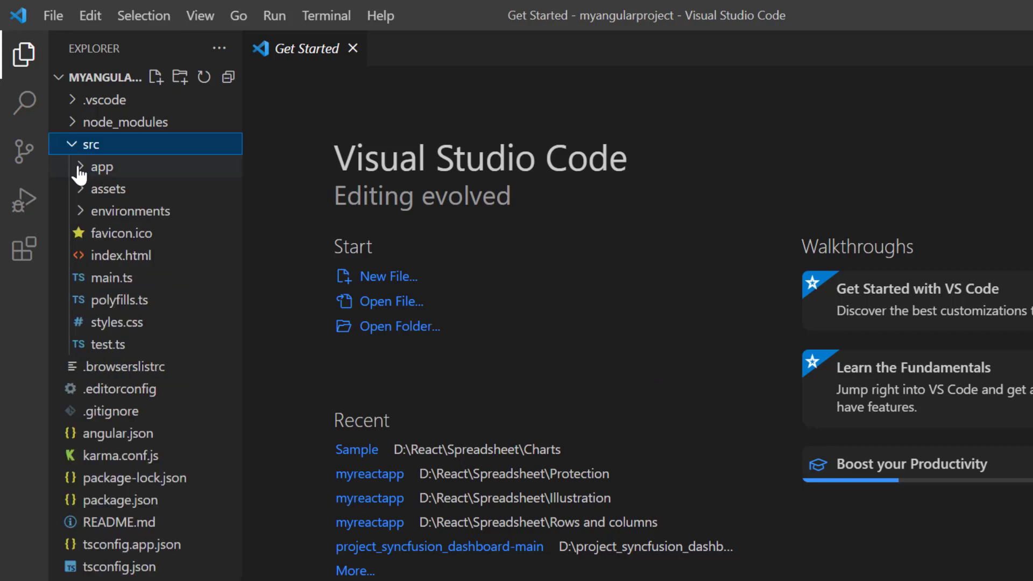
pyautogui.click(102, 167)
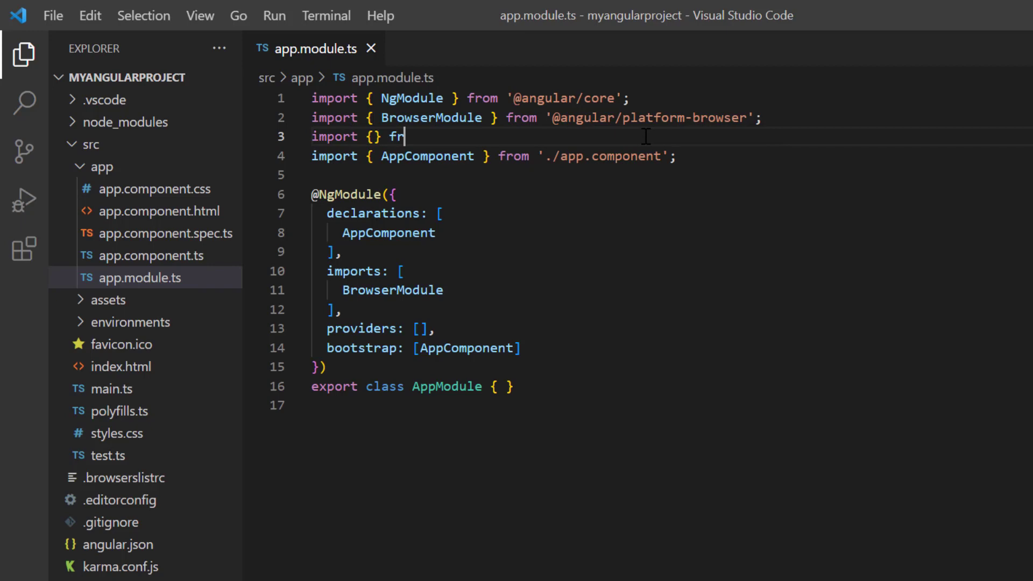
# Step: Import ComboBoxModule in app.module.ts and append it to the imports array after BrowserModule
pyautogui.write('ComboBoxModule')
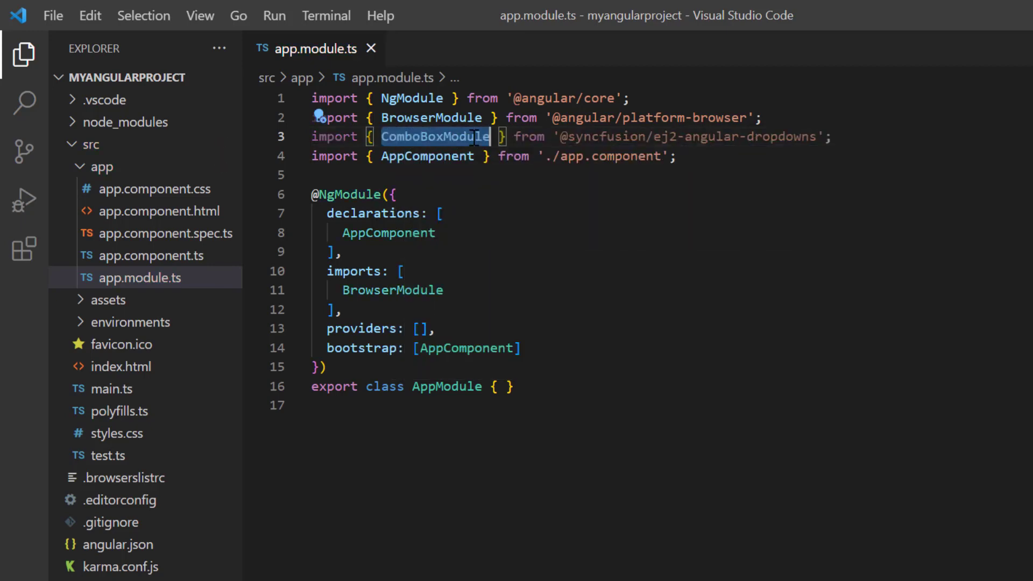
pyautogui.click(444, 289)
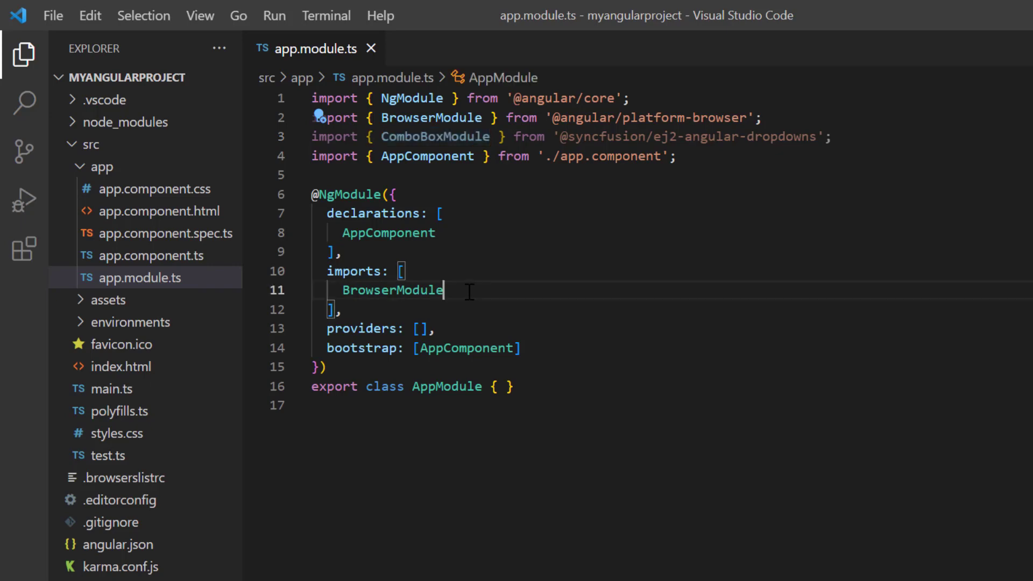
pyautogui.write(', ComboBoxModule')
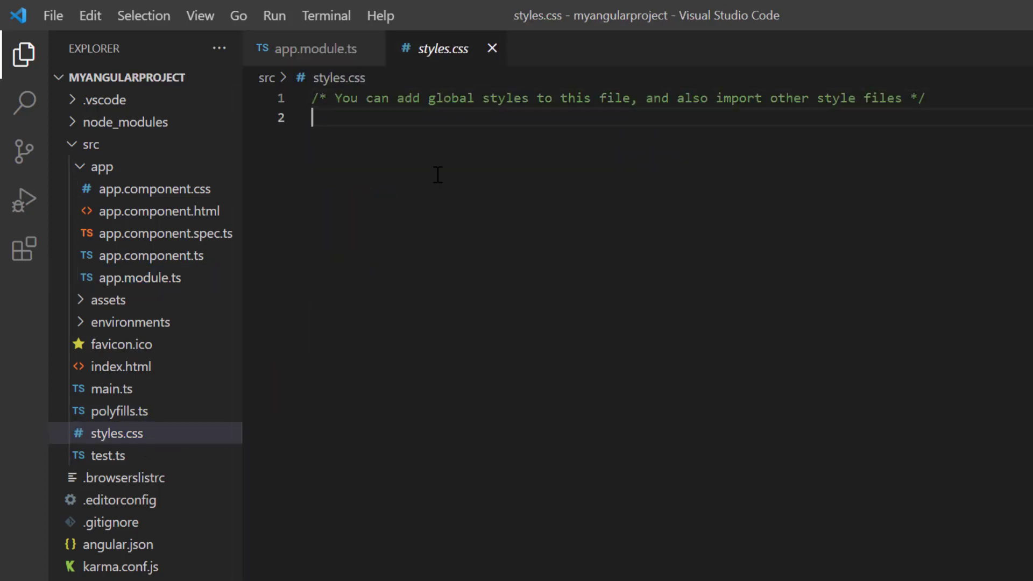
pyautogui.write("@import '../node_modules/@syncfusion/ej2-base/styles/material.css';")
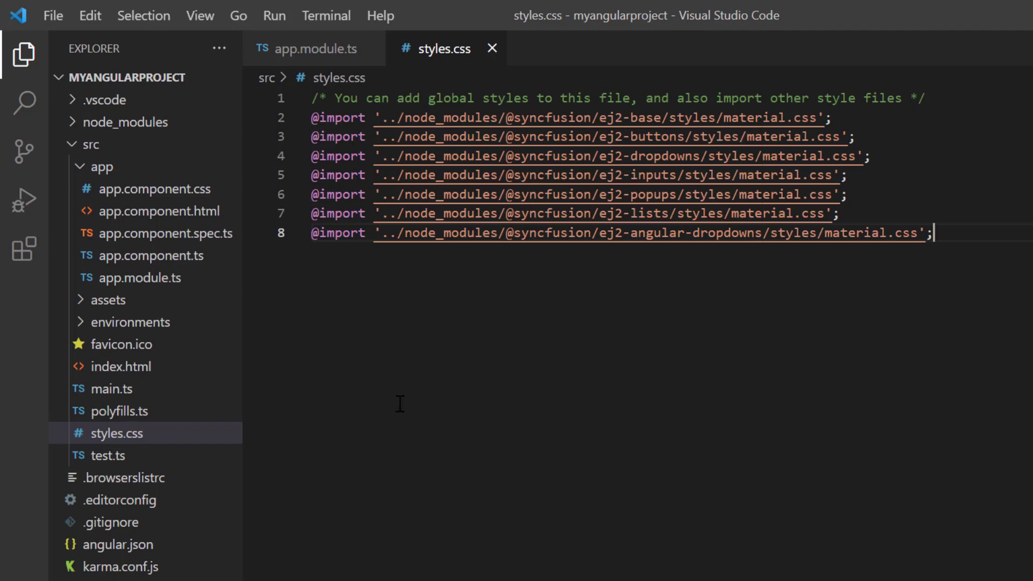
pyautogui.click(111, 389)
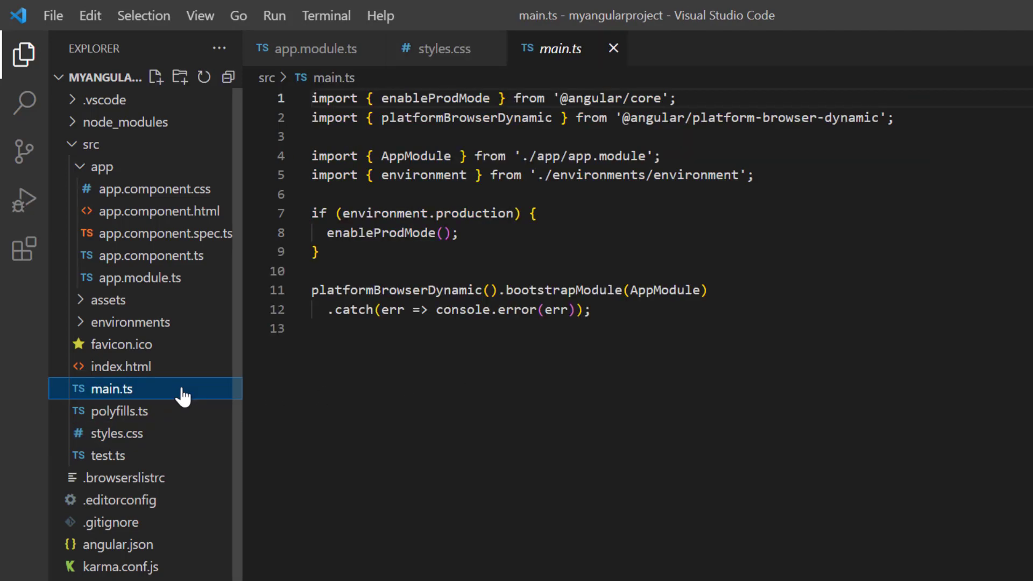
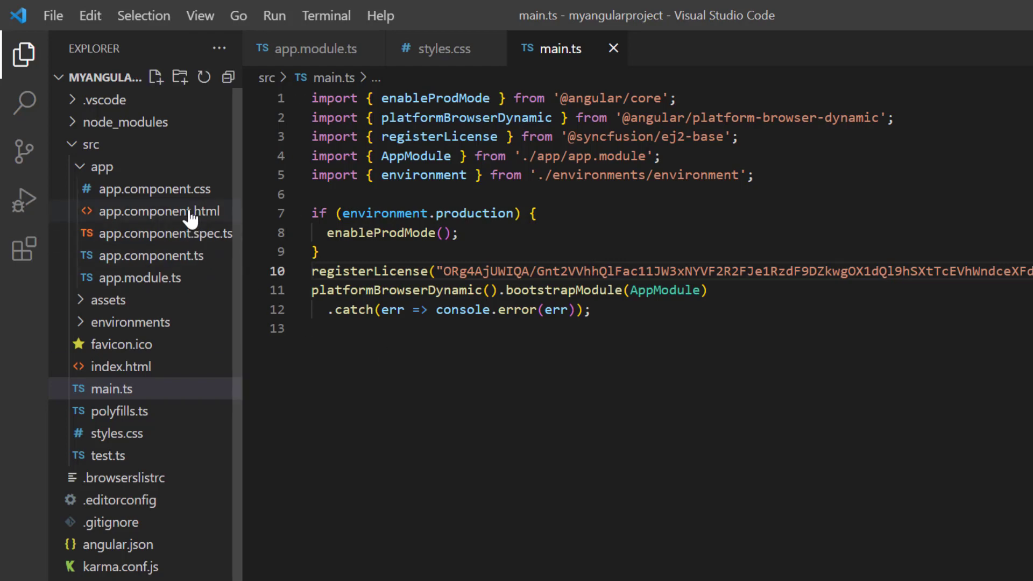
# Step: Add an ejs-combobox with placeholder "Select a game" to app.component.html and save it
pyautogui.click(160, 211)
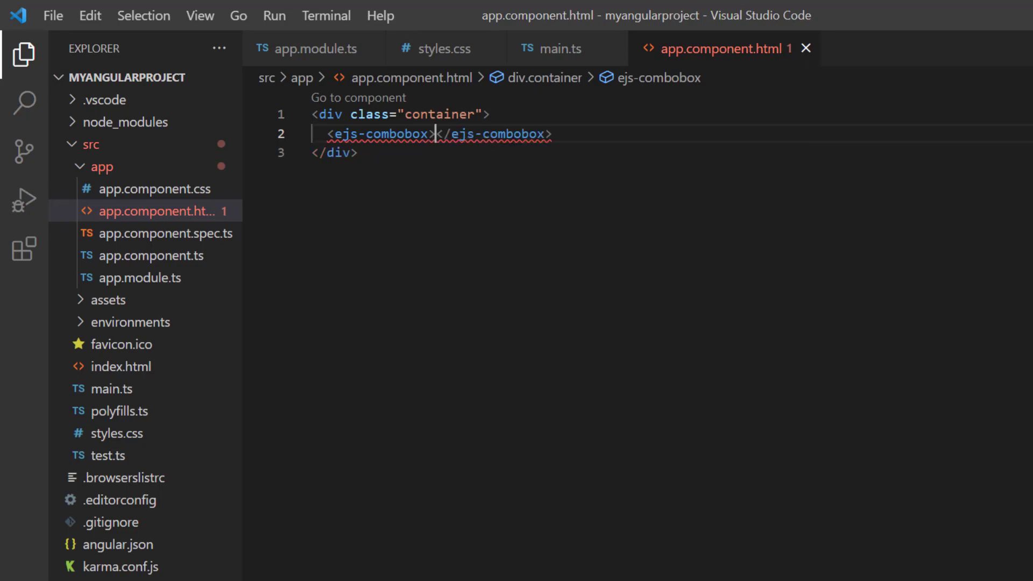
pyautogui.press('ctrl+s')
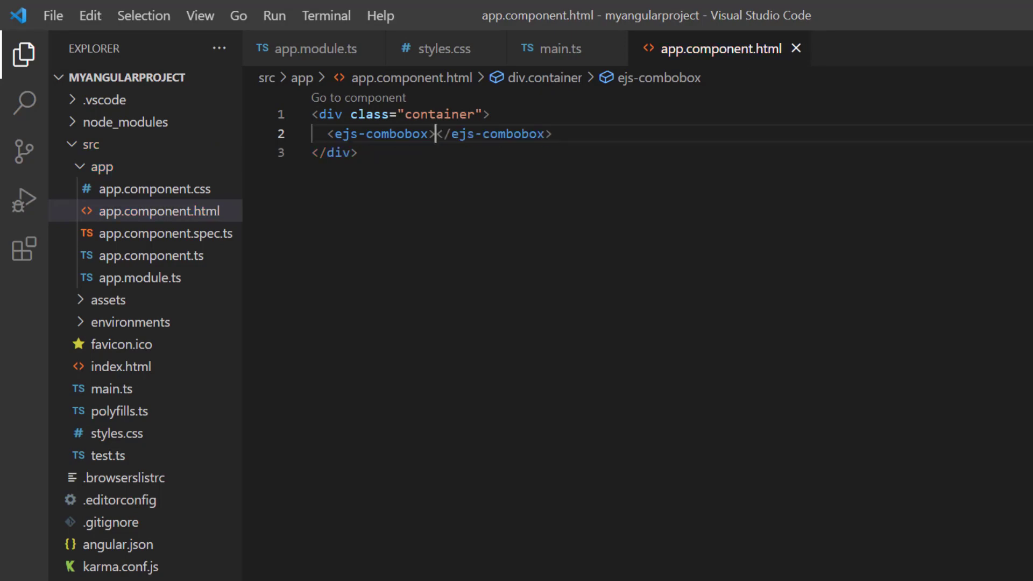
pyautogui.write('placeholder="S"')
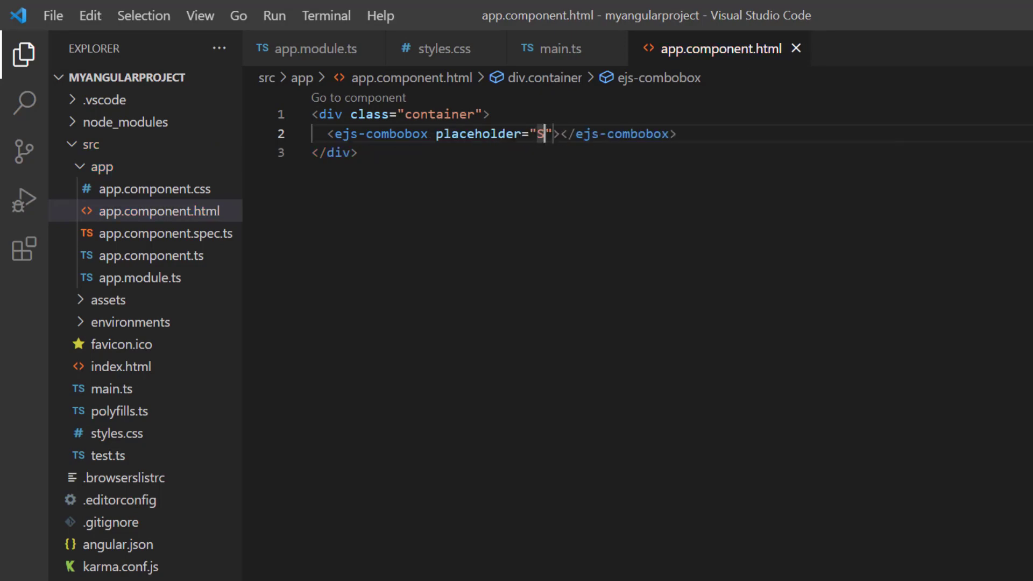
pyautogui.write('elect a game')
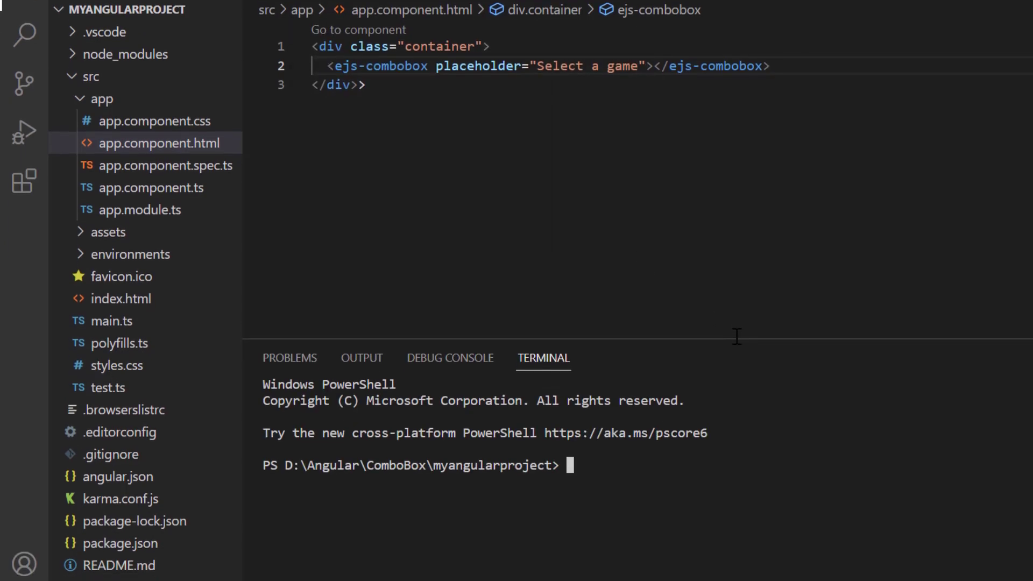
# Step: Start the dev server with ng serve and check the empty combobox popup in Chrome
pyautogui.write('ng ser')
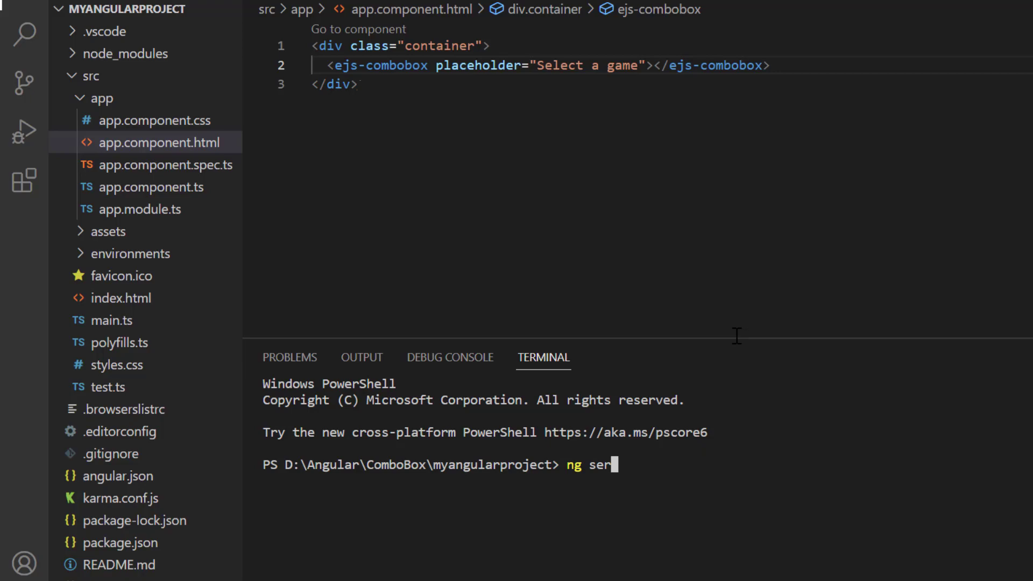
pyautogui.press('Return')
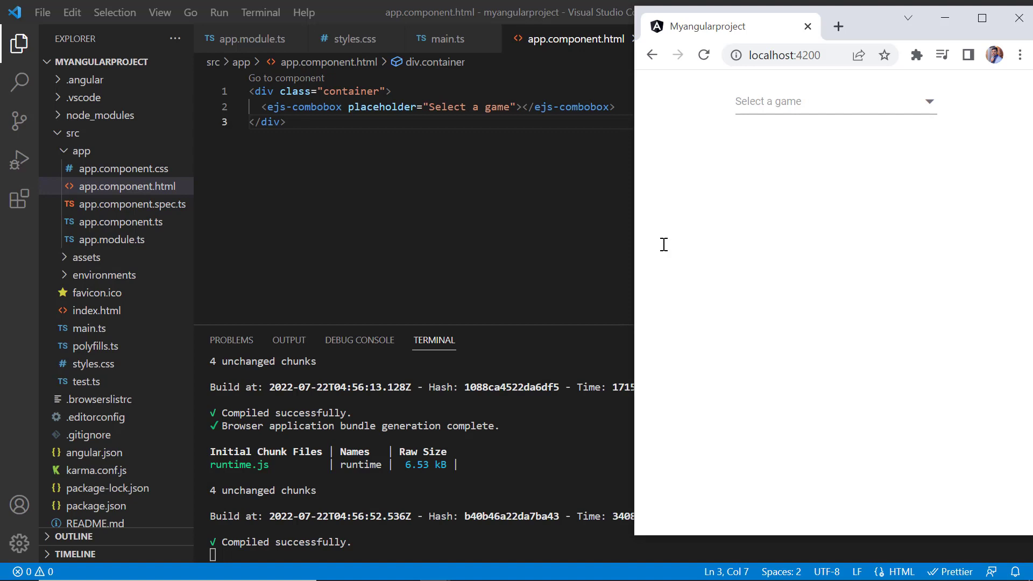
pyautogui.click(929, 102)
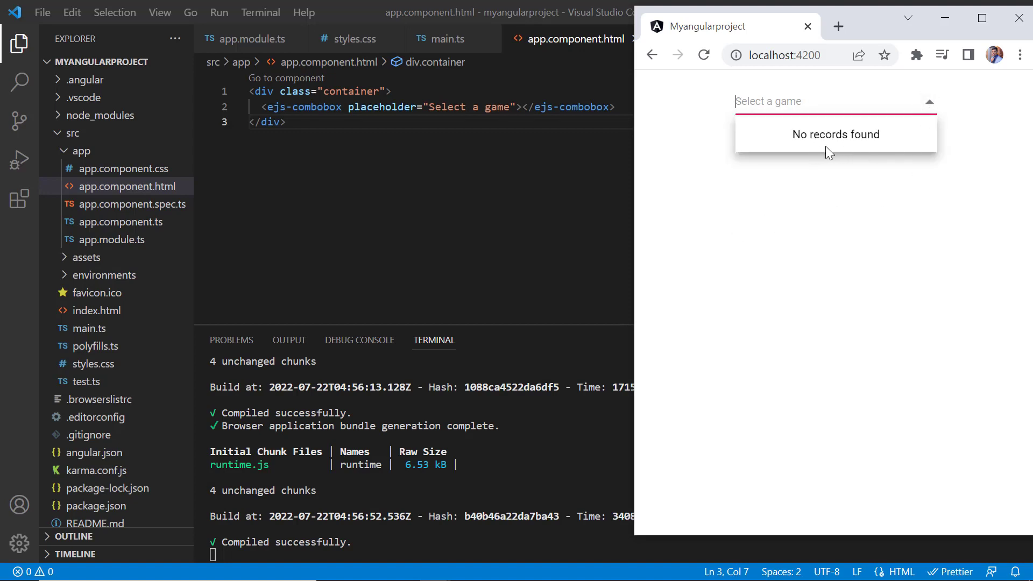
pyautogui.moveTo(855, 153)
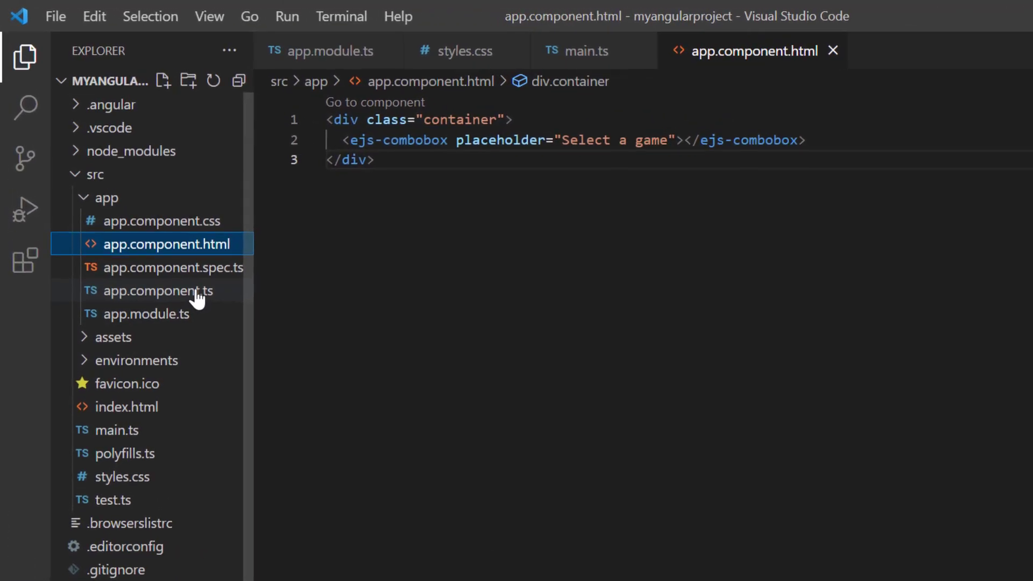
# Step: Declare public sportsData: string[] with five sports in app.component.ts and return to the template
pyautogui.click(158, 290)
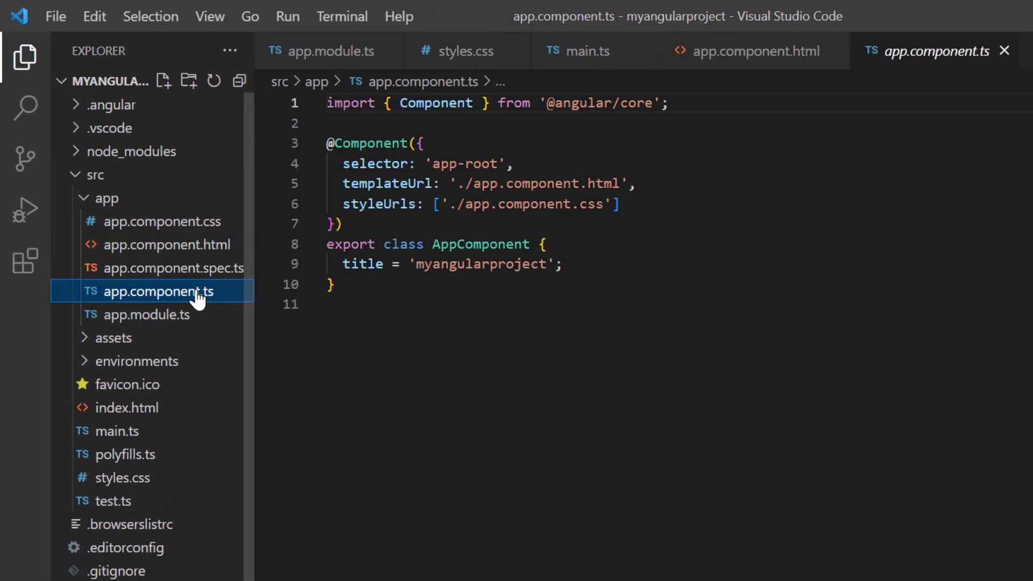
pyautogui.write('public sport')
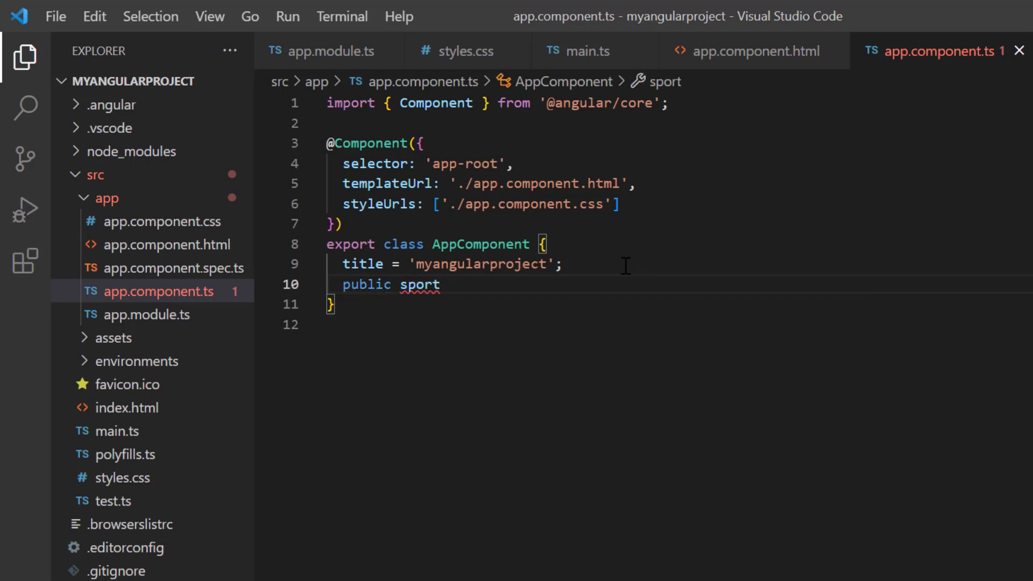
pyautogui.write("sData: string[] = ['Cricket', 'Football', 'Rugby', 'Snooker', 'Tennis")
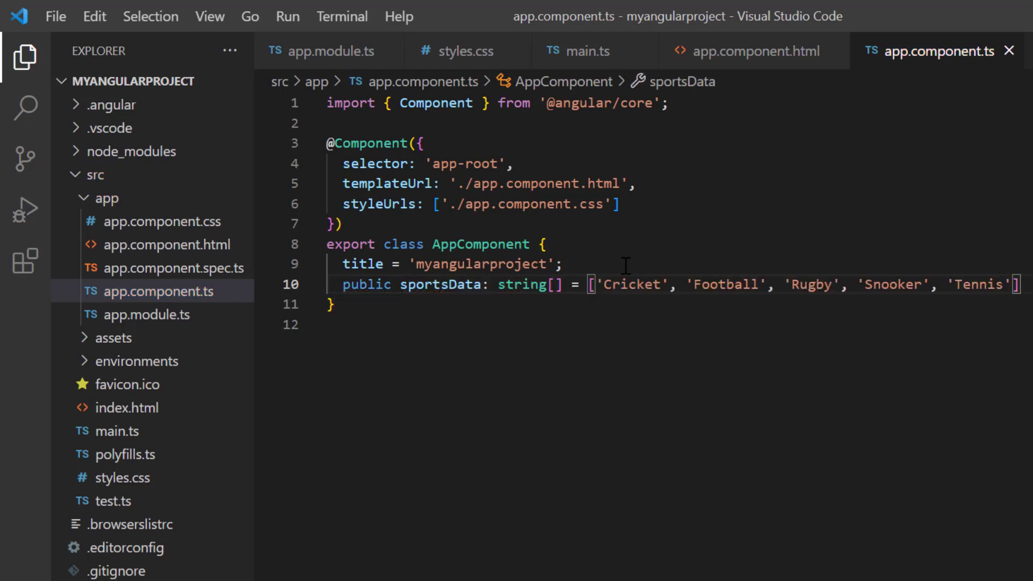
pyautogui.doubleClick(440, 284)
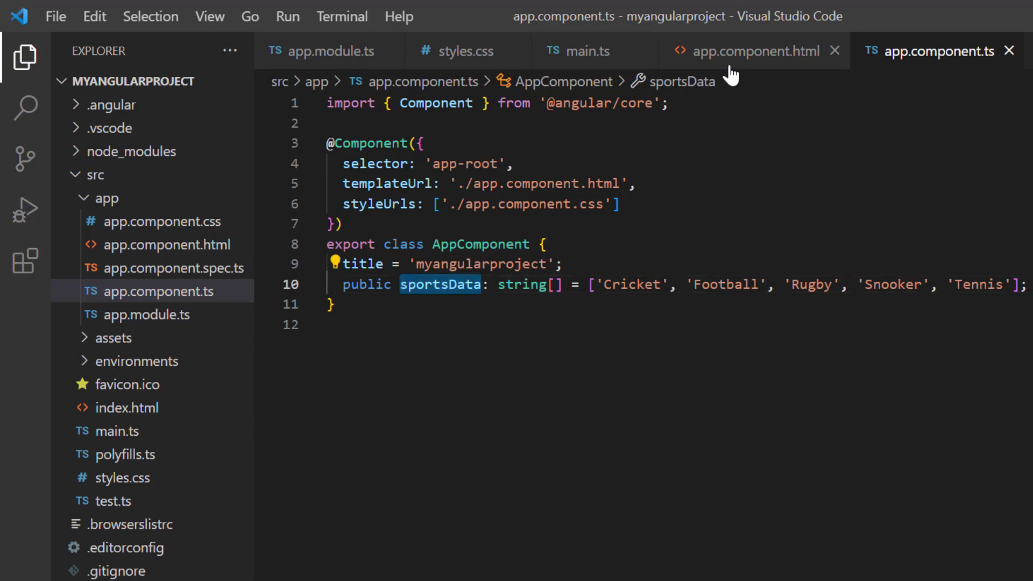
pyautogui.click(746, 50)
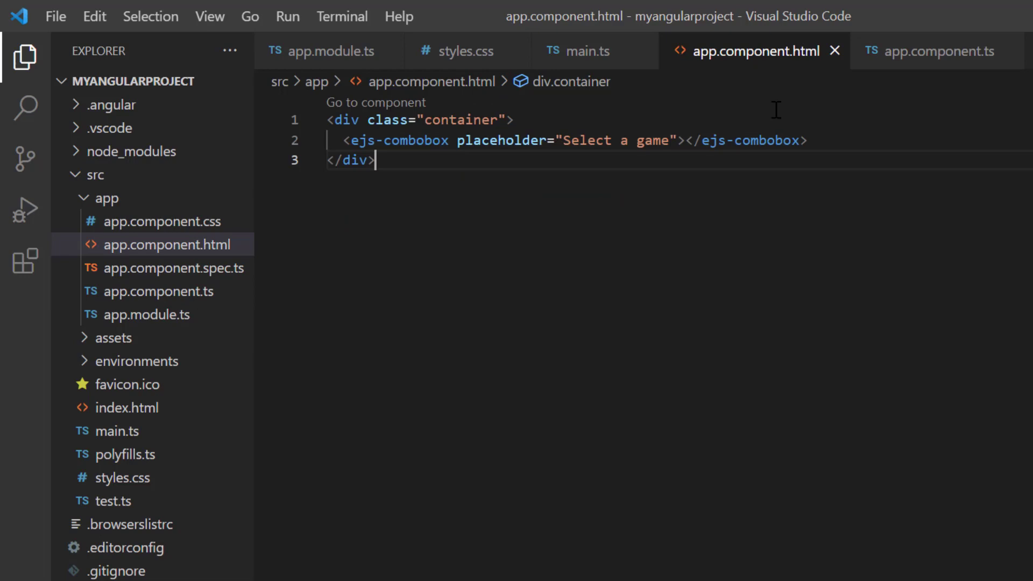
# Step: Bind [dataSource]="sportsData" on the combobox and view the sports list in the browser popup
pyautogui.write('[dataSource]=""></ejs-combobox>')
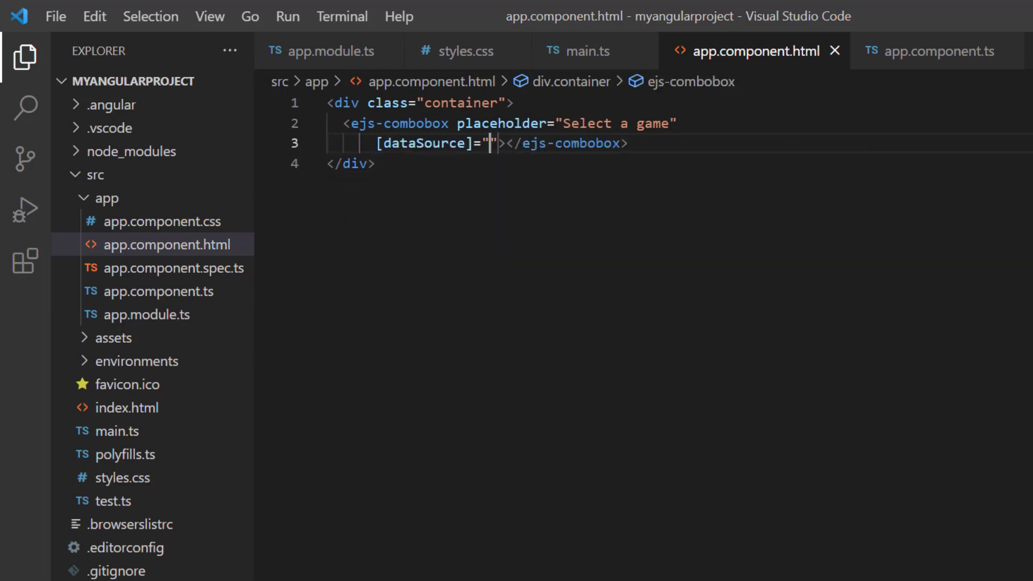
pyautogui.write('sportsData')
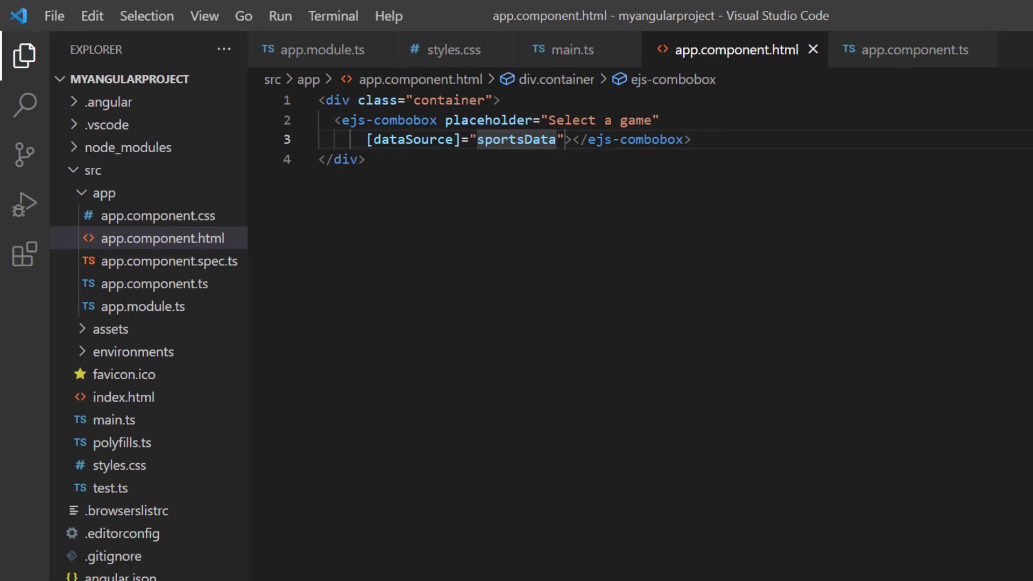
pyautogui.click(928, 101)
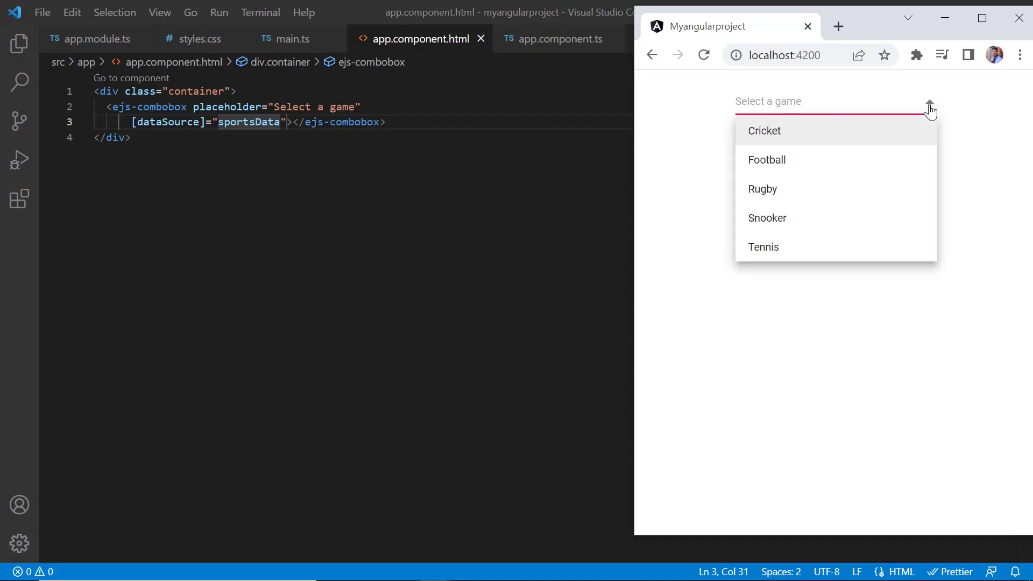
pyautogui.moveTo(905, 189)
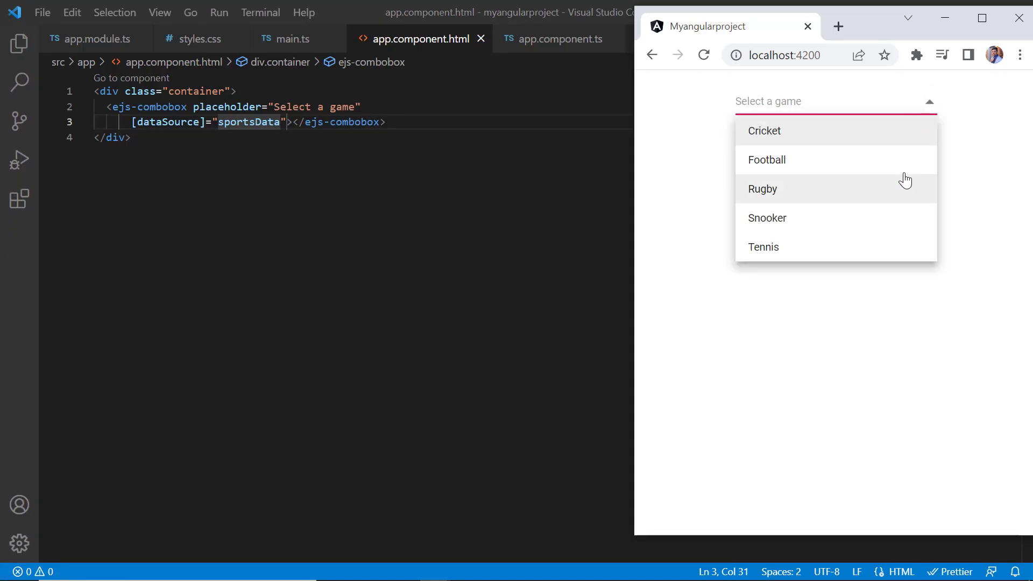
pyautogui.moveTo(906, 171)
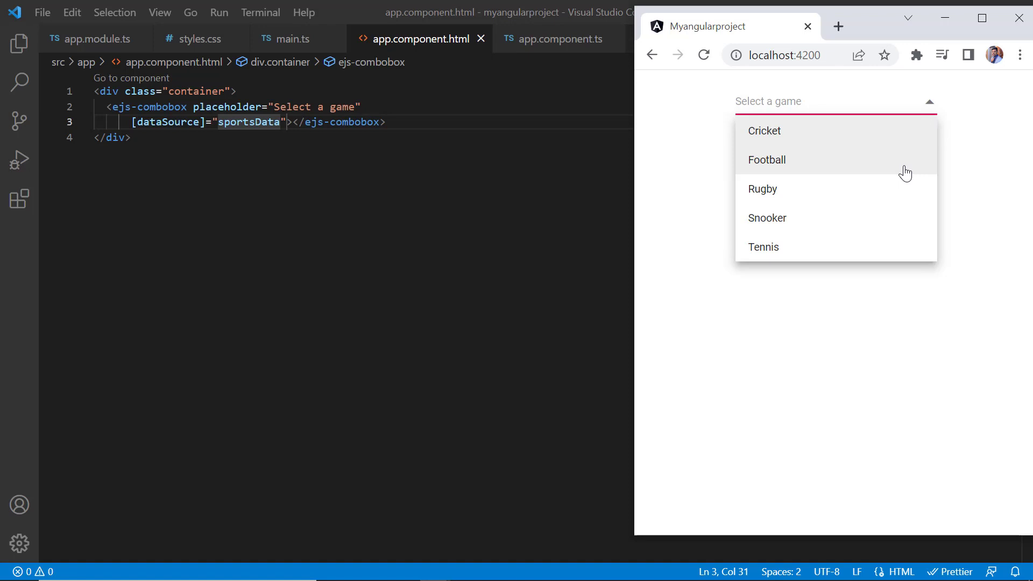
# Step: Choose Football from the combobox list in Chrome
pyautogui.click(766, 160)
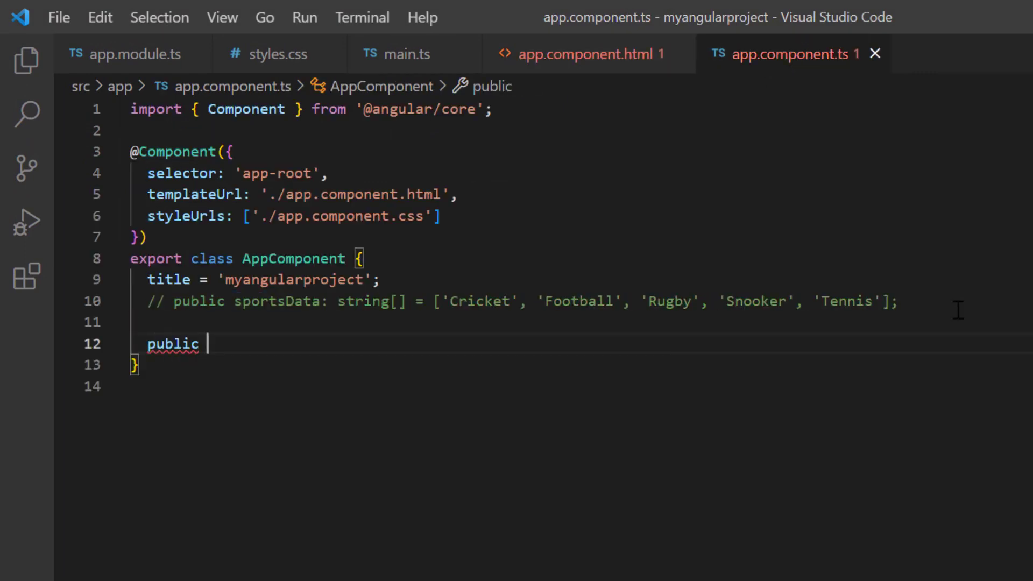
# Step: Declare sportsData: object[] holding Id/Game entries in app.component.ts
pyautogui.write('sportsData')
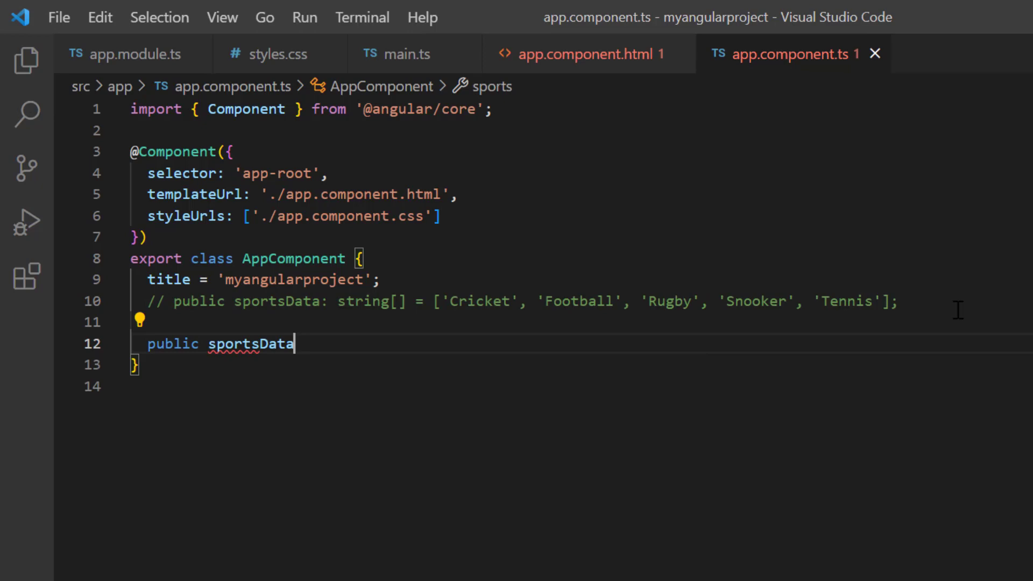
pyautogui.write(': object[] = [')
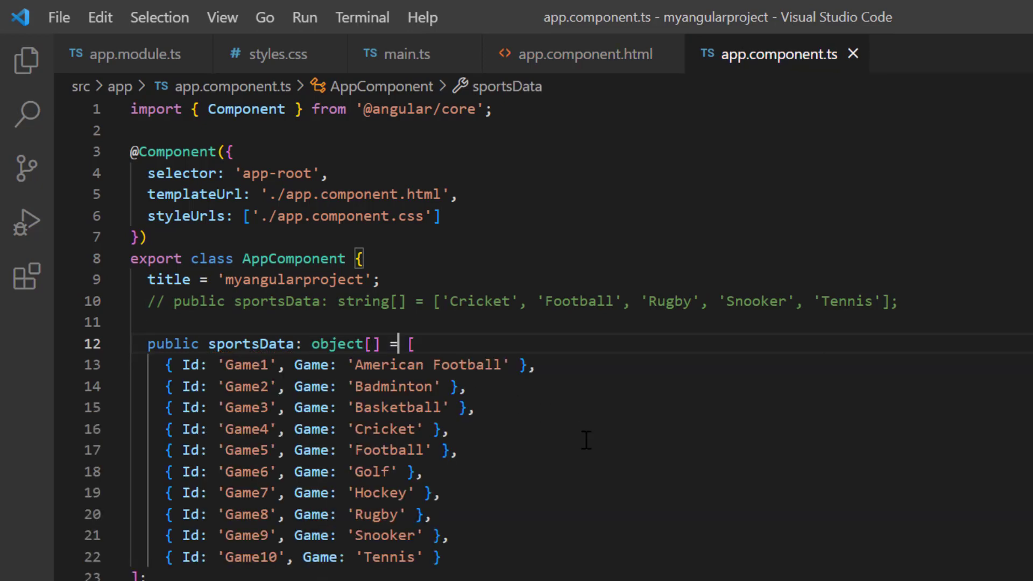
# Step: Add an empty [fields]="" binding on a new line of the ejs-combobox in the template
pyautogui.click(583, 54)
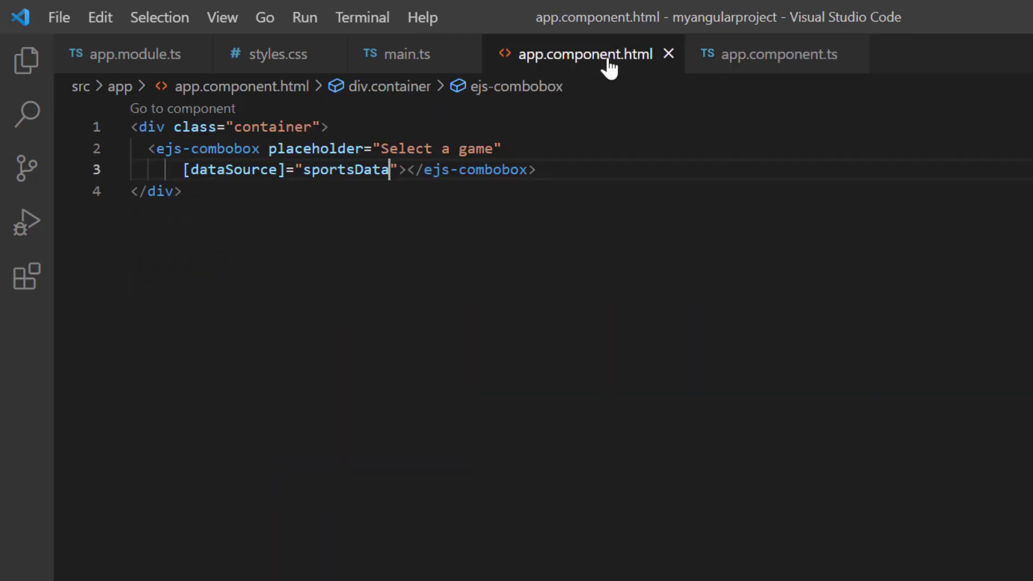
pyautogui.doubleClick(345, 169)
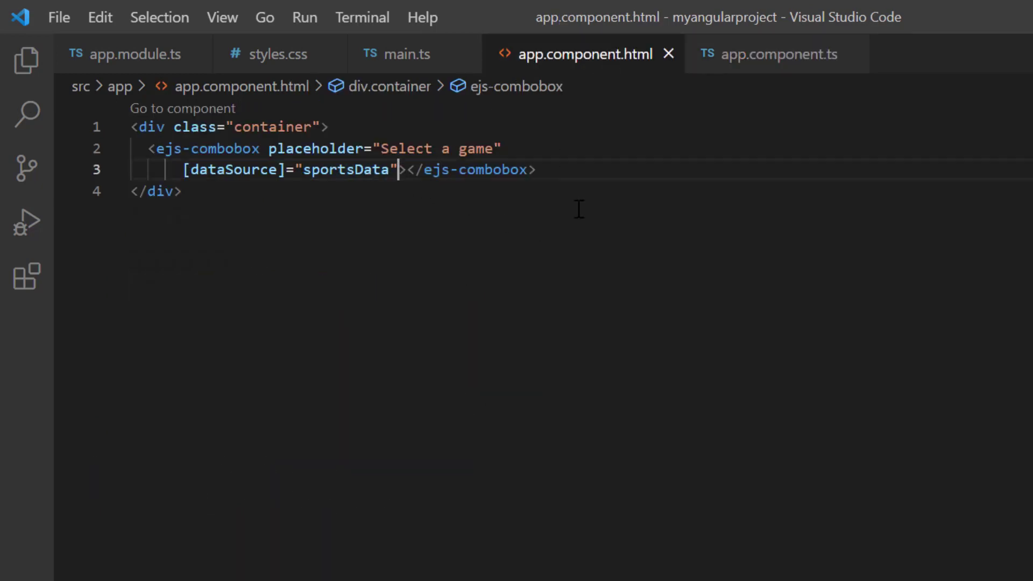
pyautogui.press('Enter')
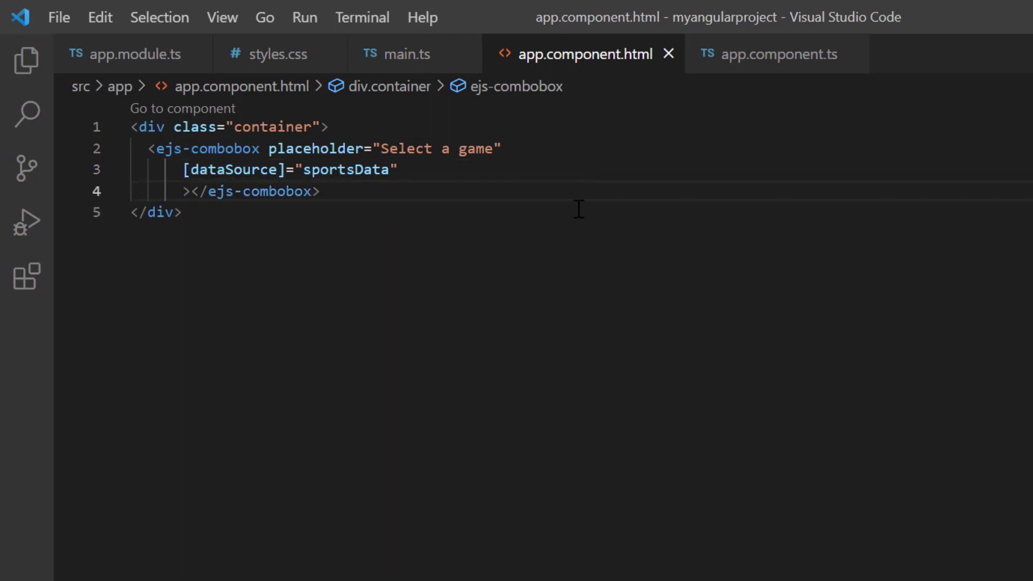
pyautogui.write('[fields]="')
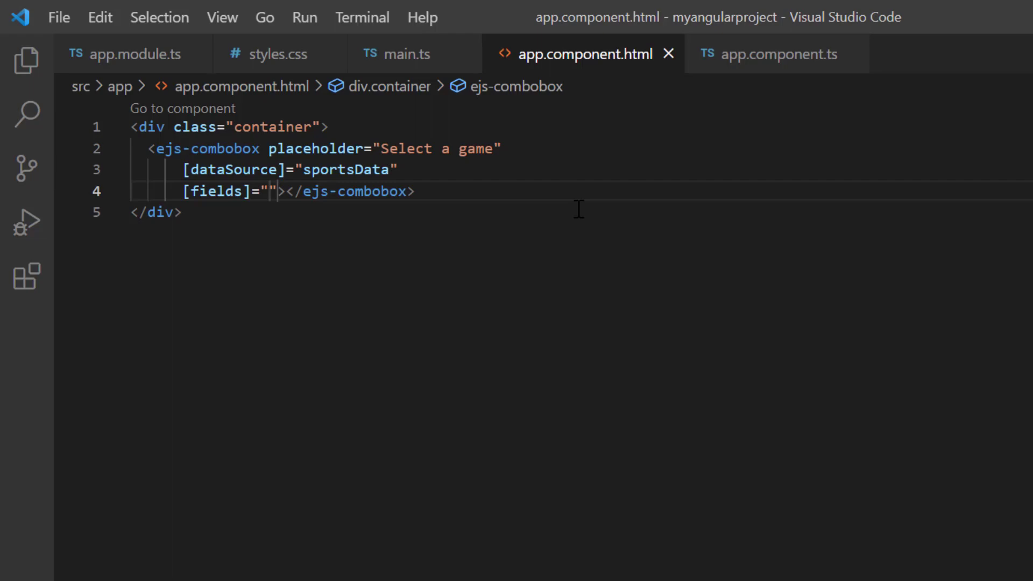
pyautogui.click(776, 54)
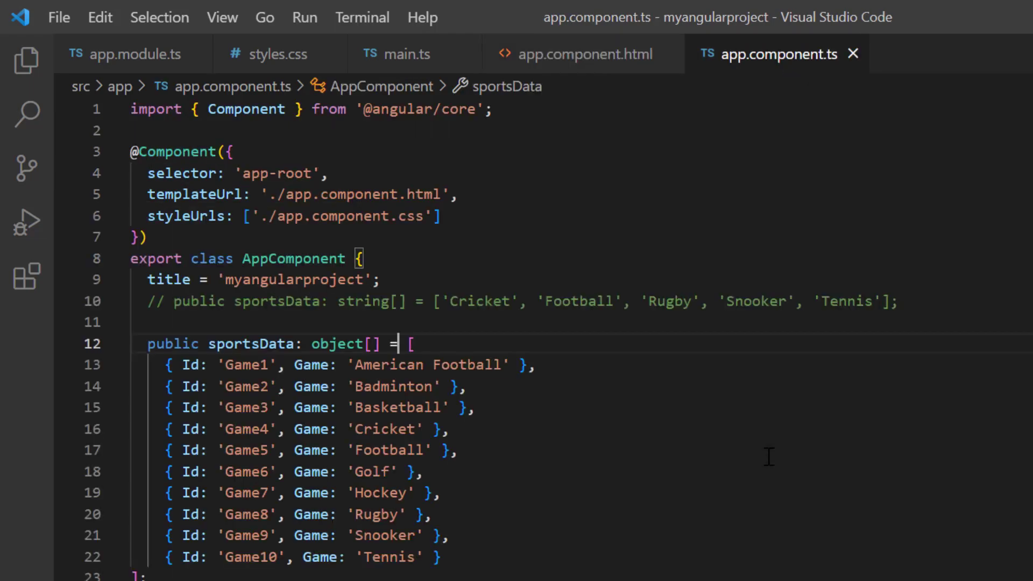
# Step: Declare fieldSettings { value: 'Id', text: 'Game' } and bind [fields]="fieldSettings" on the combobox
pyautogui.write("public fieldSettings: object = { value: 'Id', text: 'Game")
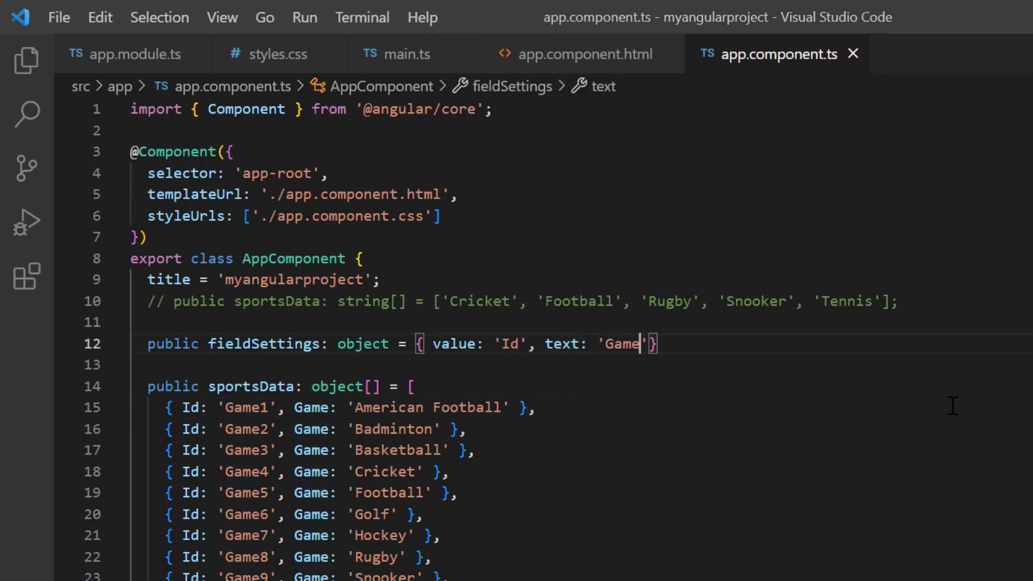
pyautogui.doubleClick(262, 343)
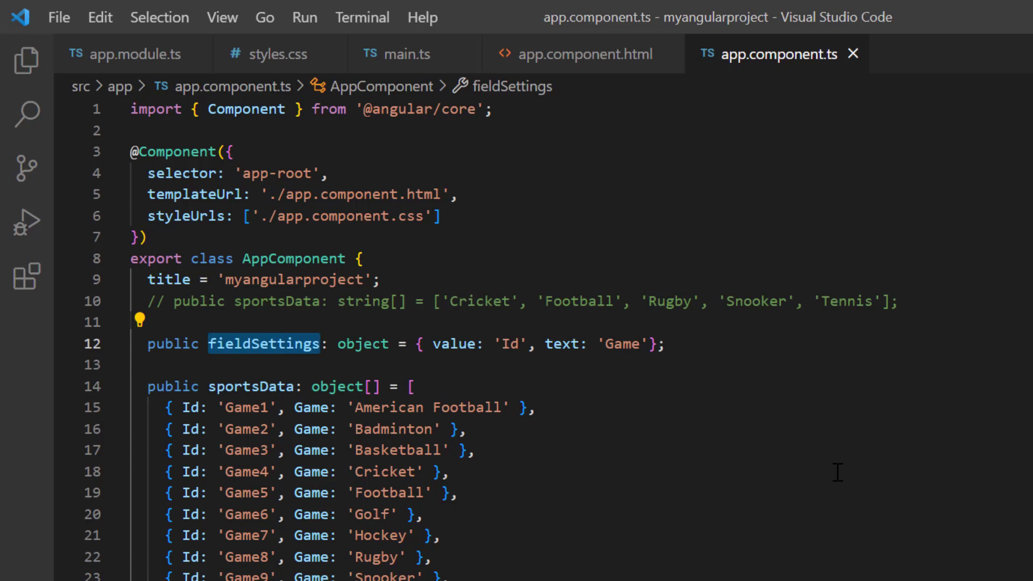
pyautogui.click(583, 54)
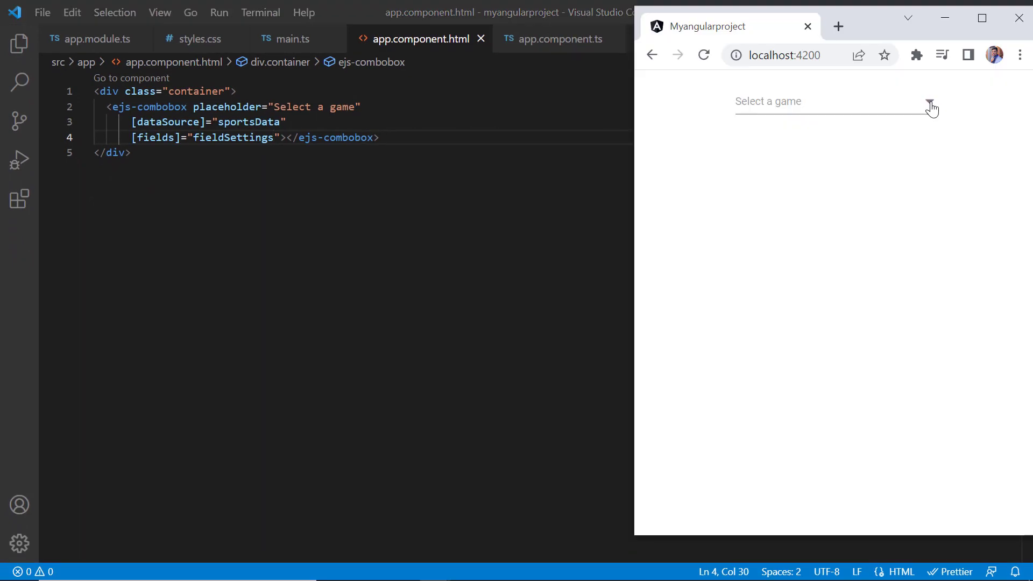
# Step: Choose Cricket from the game combobox's dropdown list in the running app
pyautogui.click(930, 106)
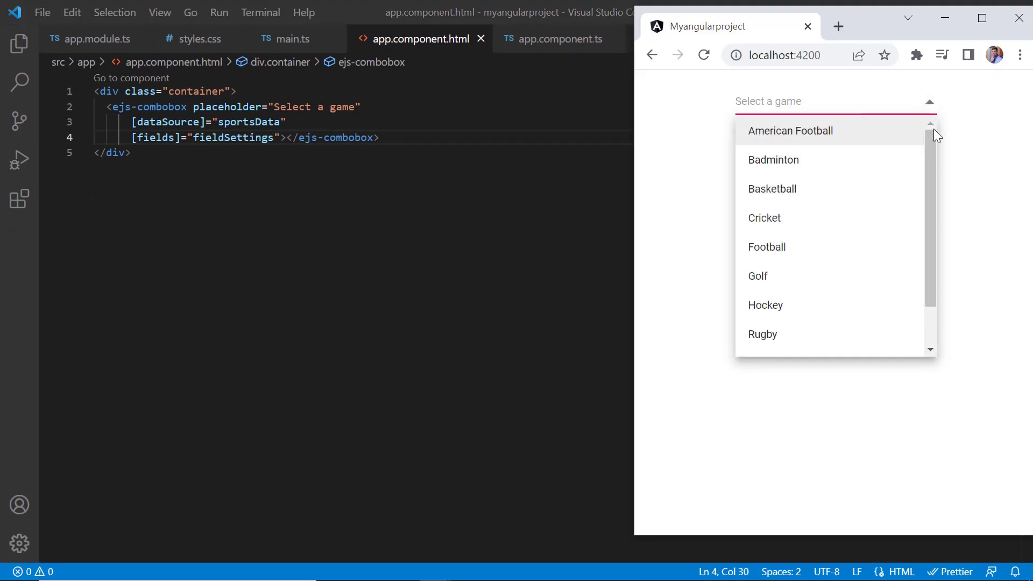
pyautogui.scroll(-3)
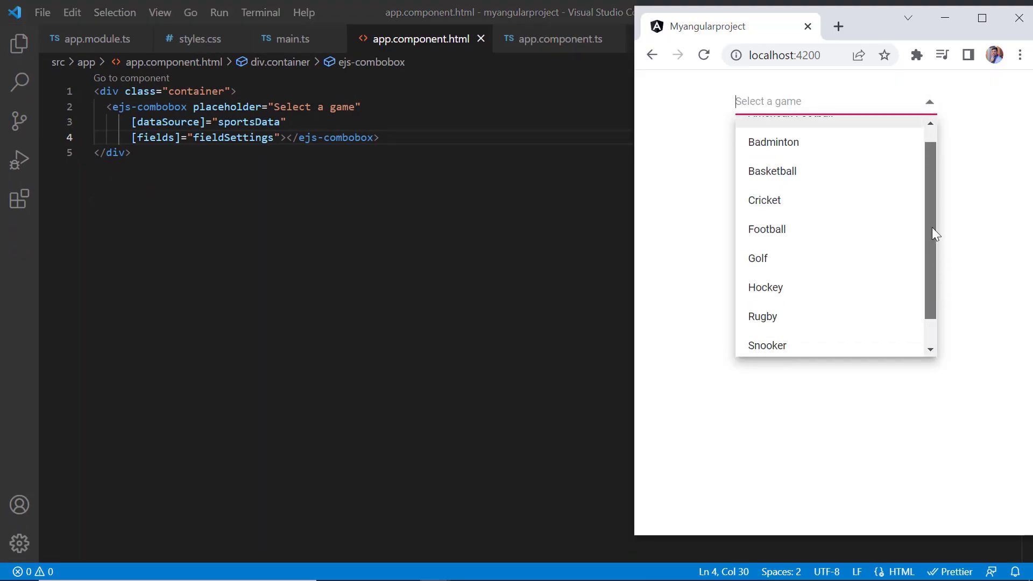
pyautogui.click(763, 200)
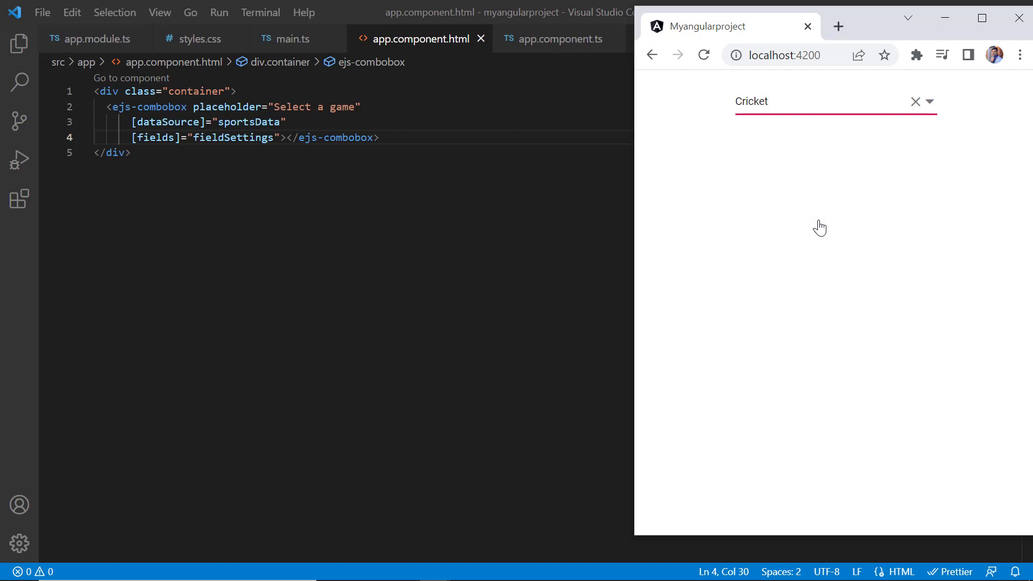
pyautogui.click(559, 40)
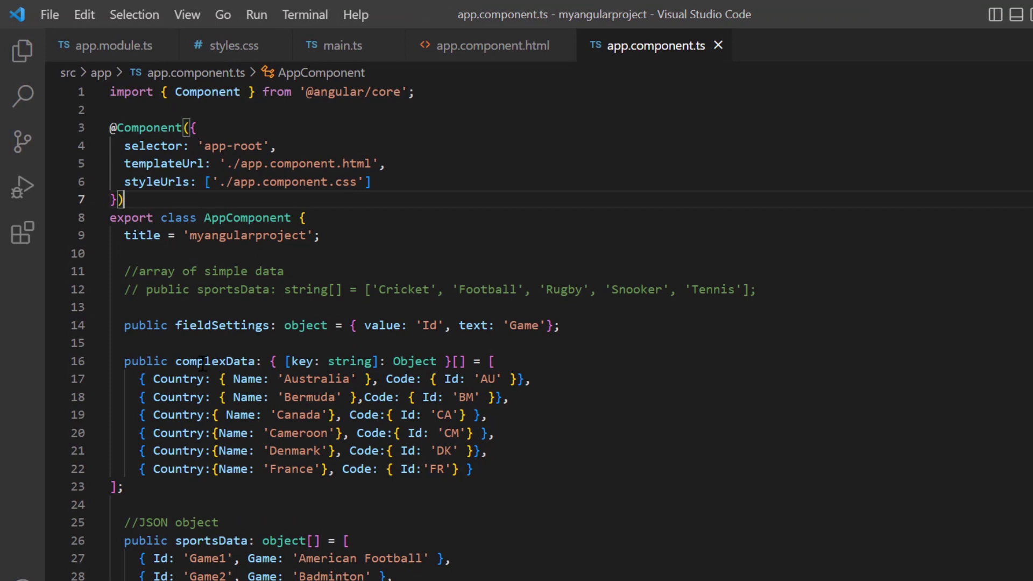
# Step: Change fieldSettings to map value 'Code.Id' and text 'Country.Name' for the complexData countries
pyautogui.doubleClick(215, 362)
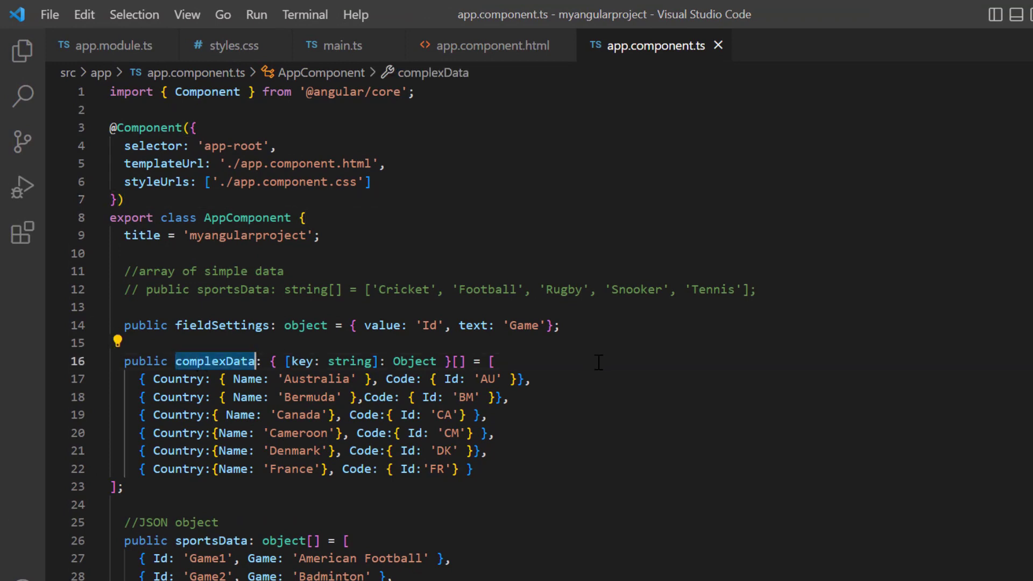
pyautogui.click(400, 379)
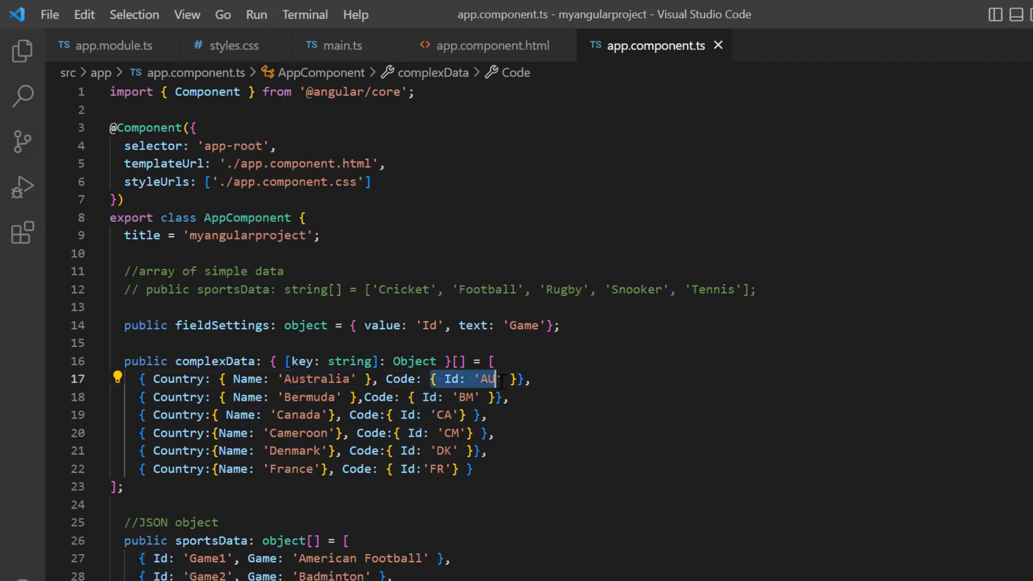
pyautogui.click(615, 401)
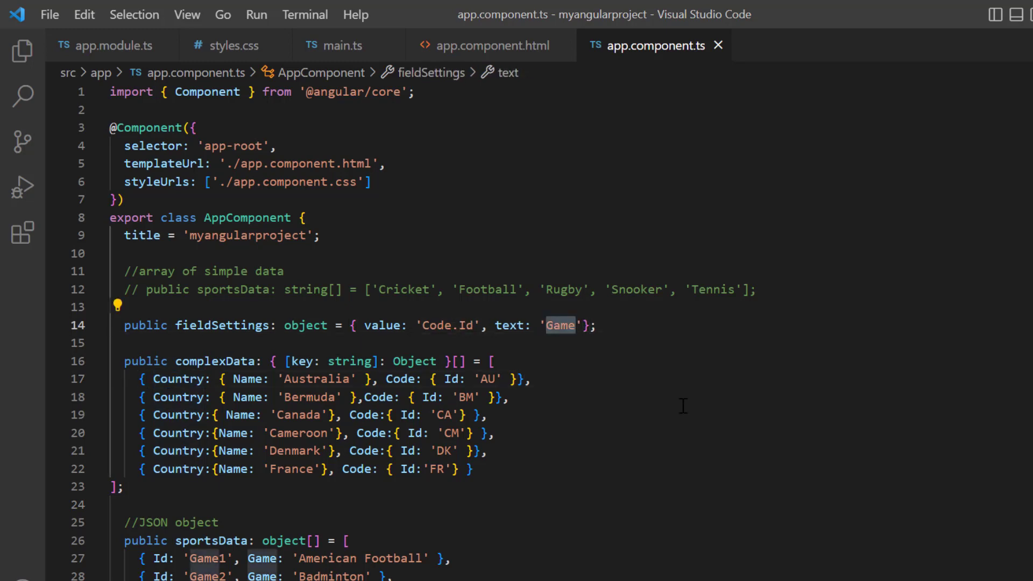
pyautogui.write('Country.N')
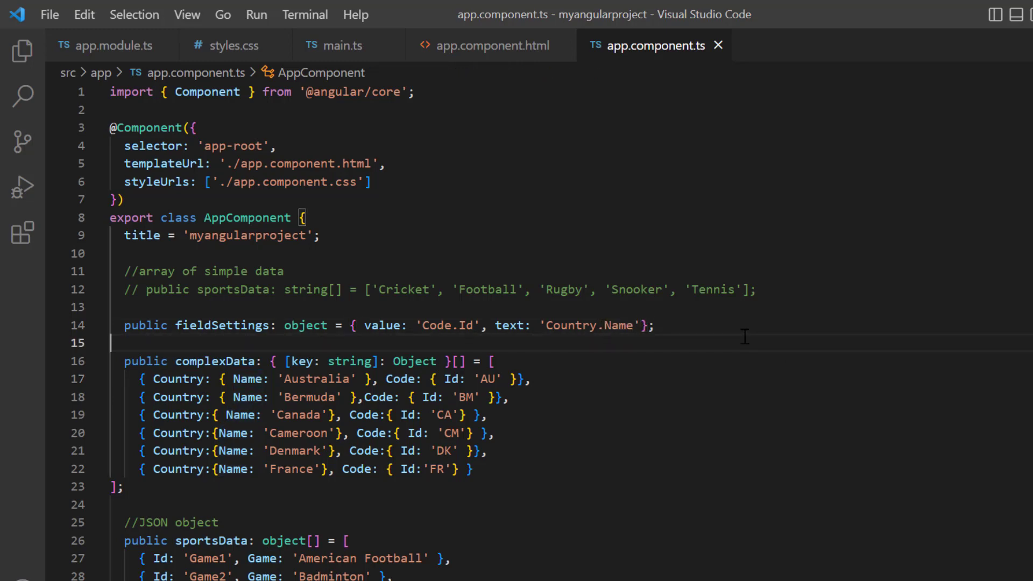
# Step: Bind the combobox dataSource to complexData with placeholder 'Select a country'
pyautogui.doubleClick(215, 362)
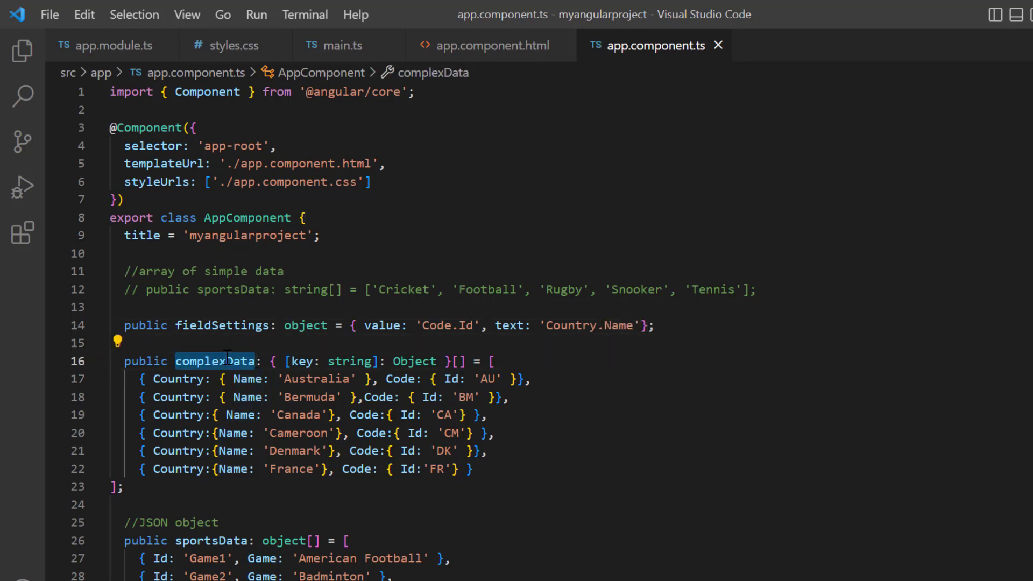
pyautogui.click(491, 45)
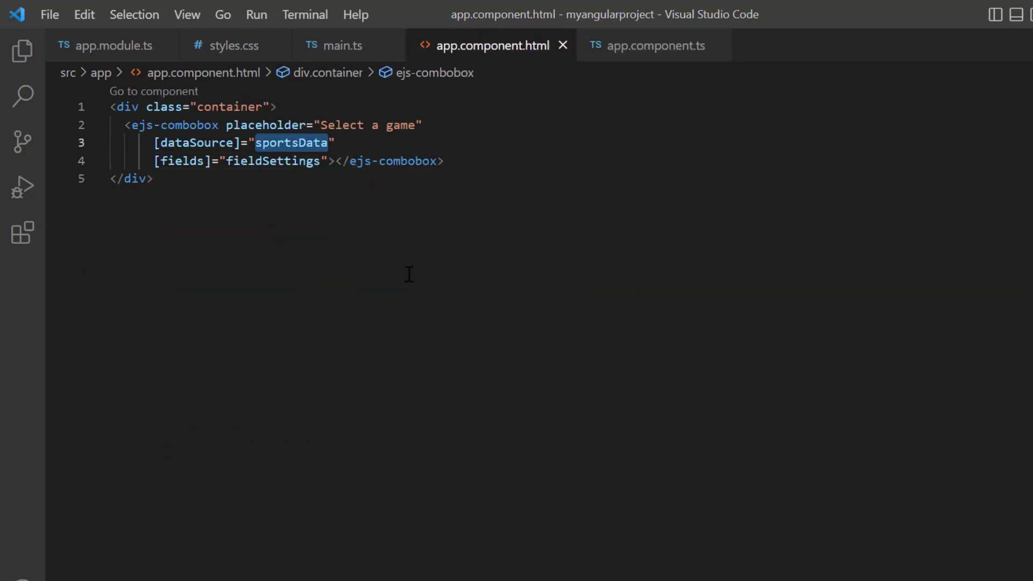
pyautogui.write('complexData')
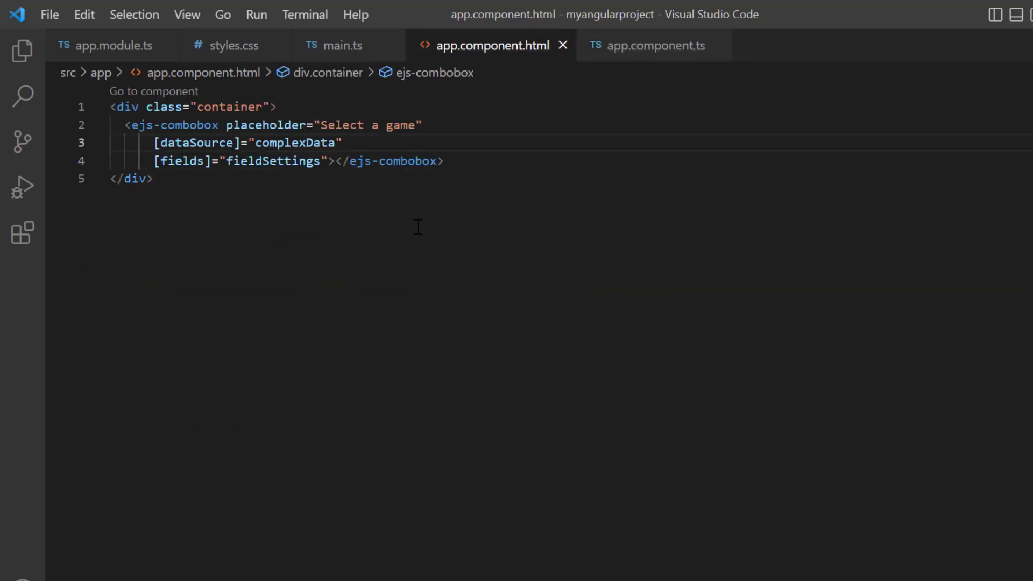
pyautogui.write('count')
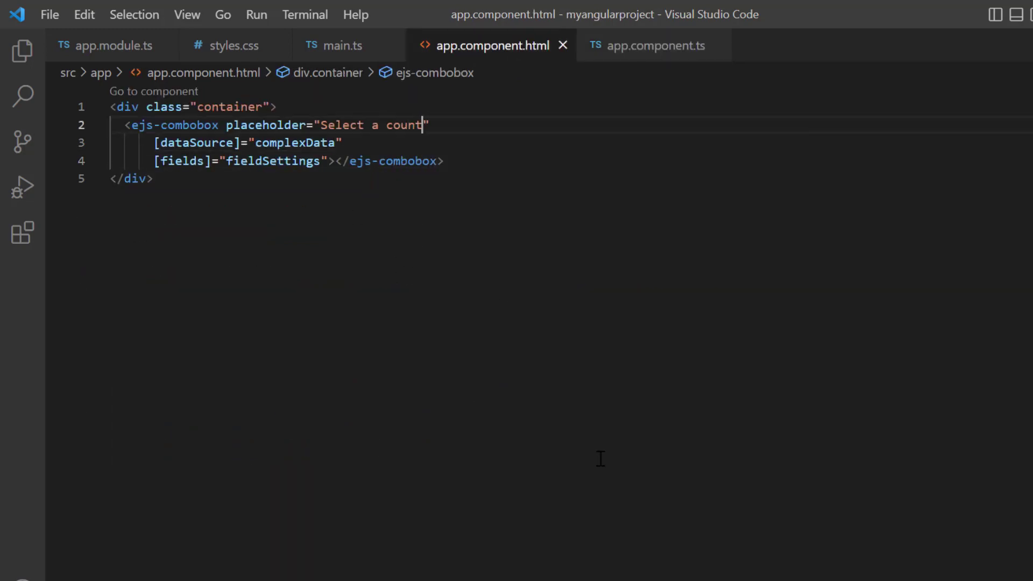
pyautogui.write('ry')
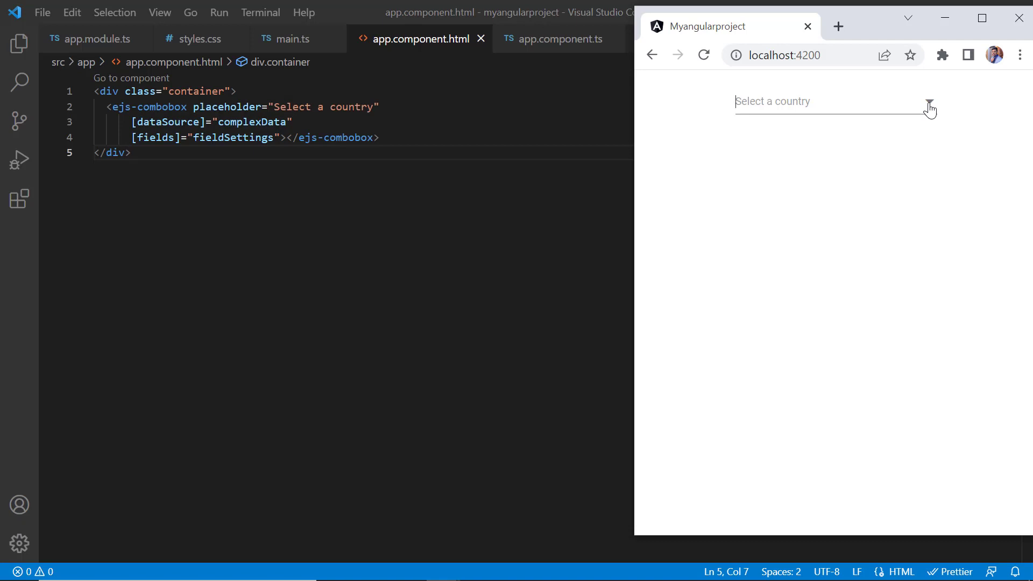
# Step: Choose Denmark from the country combobox's dropdown in the running app
pyautogui.click(929, 103)
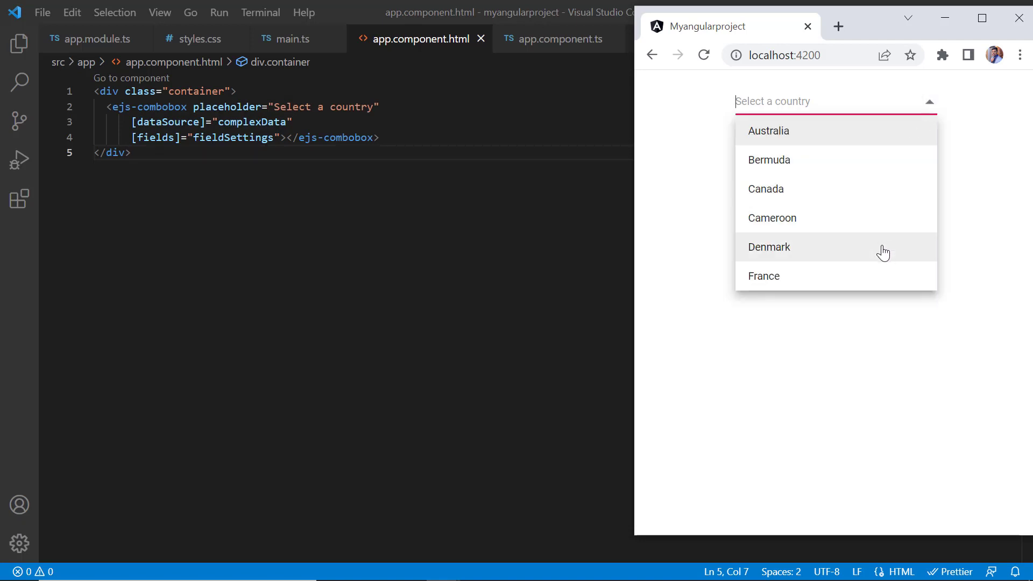
pyautogui.click(768, 248)
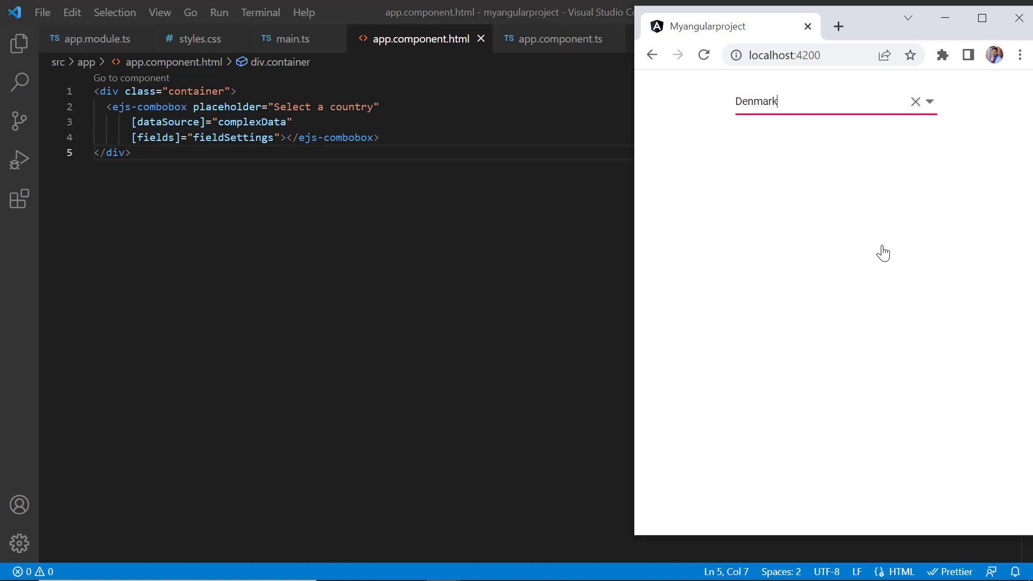
pyautogui.click(556, 39)
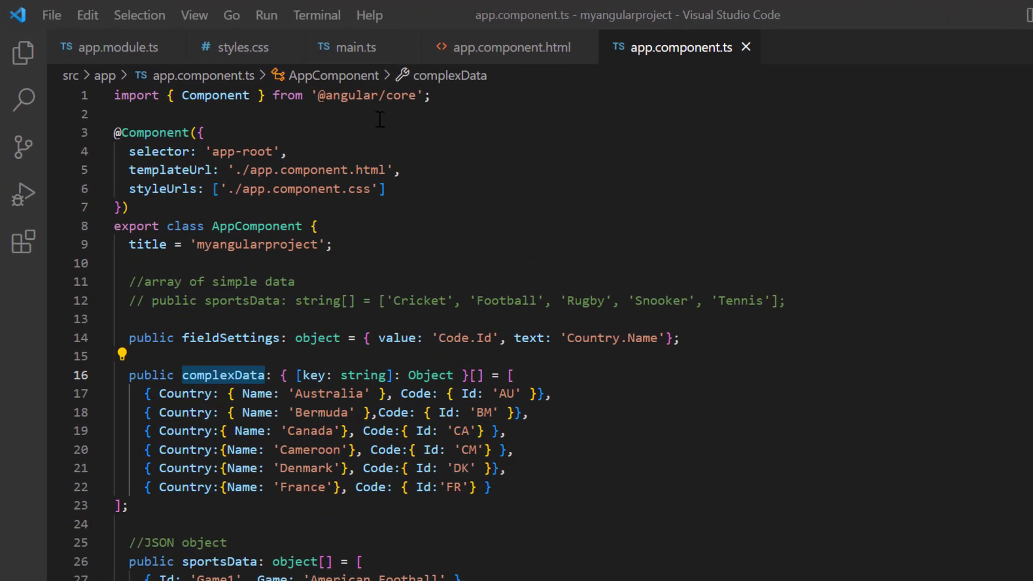
# Step: Import DataManager and declare remoteData as a new DataManager with the Syncfusion Employees API url
pyautogui.write('im')
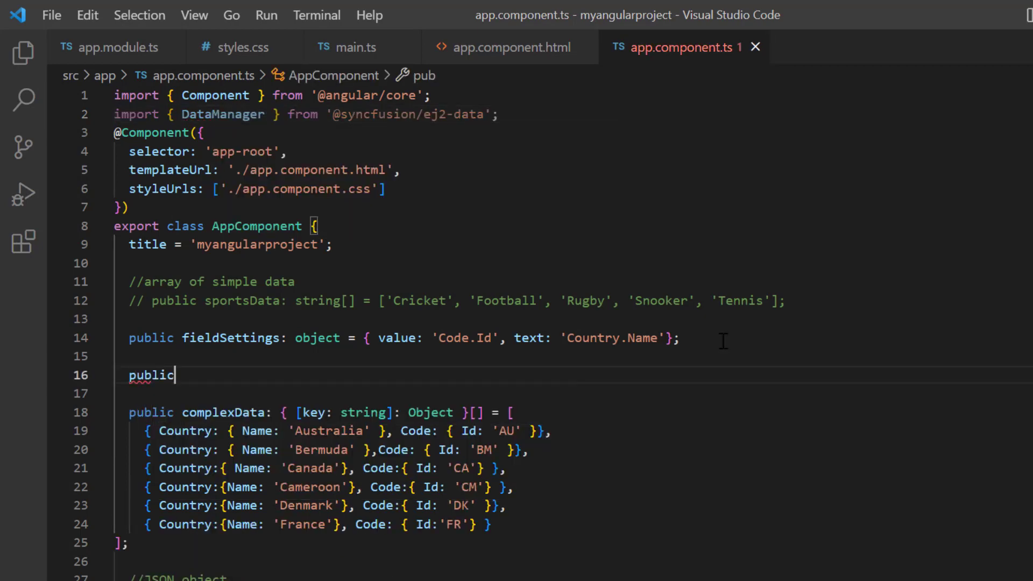
pyautogui.write('remoteData: DataManager')
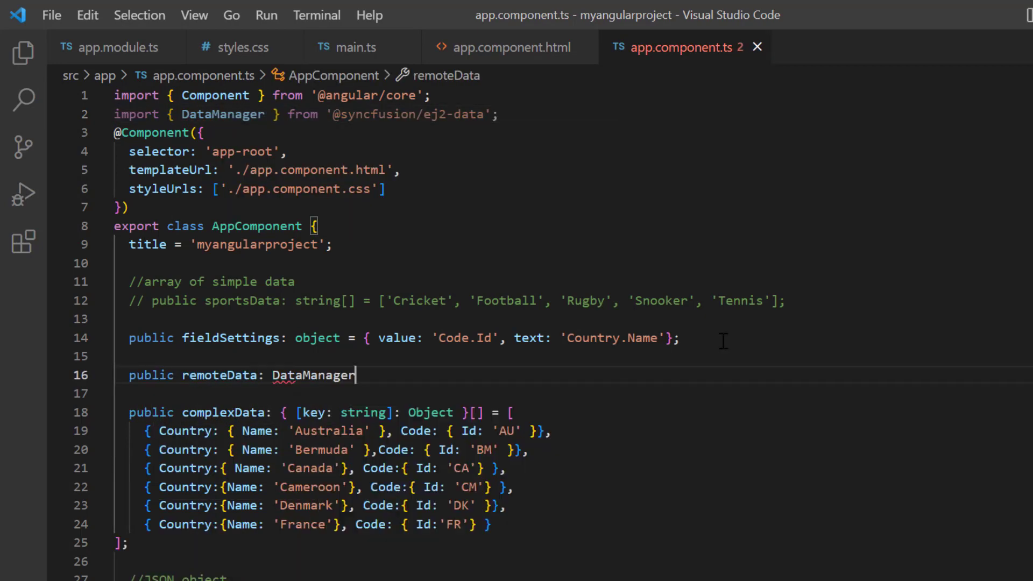
pyautogui.write('= new DataManager')
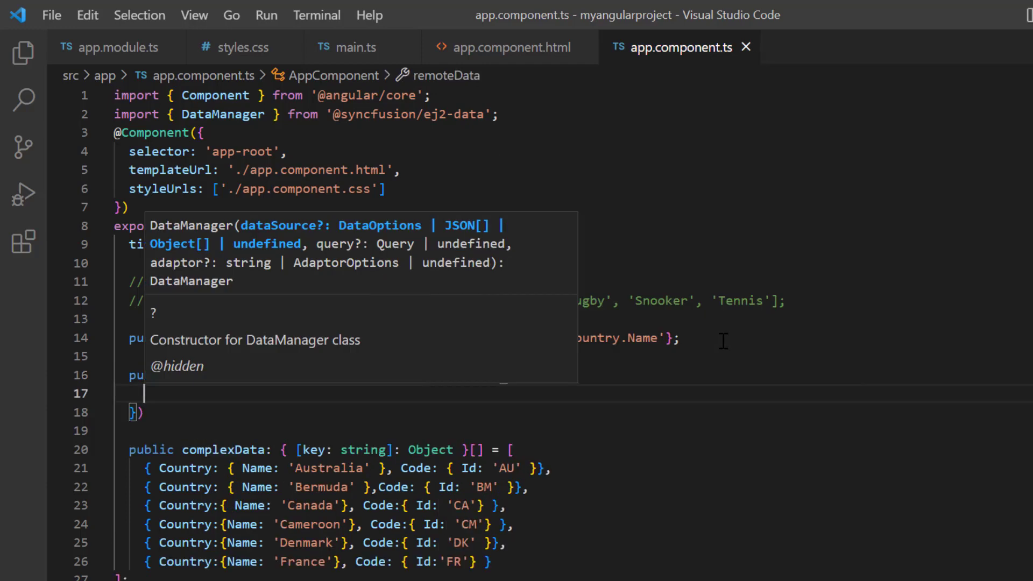
pyautogui.write('url:')
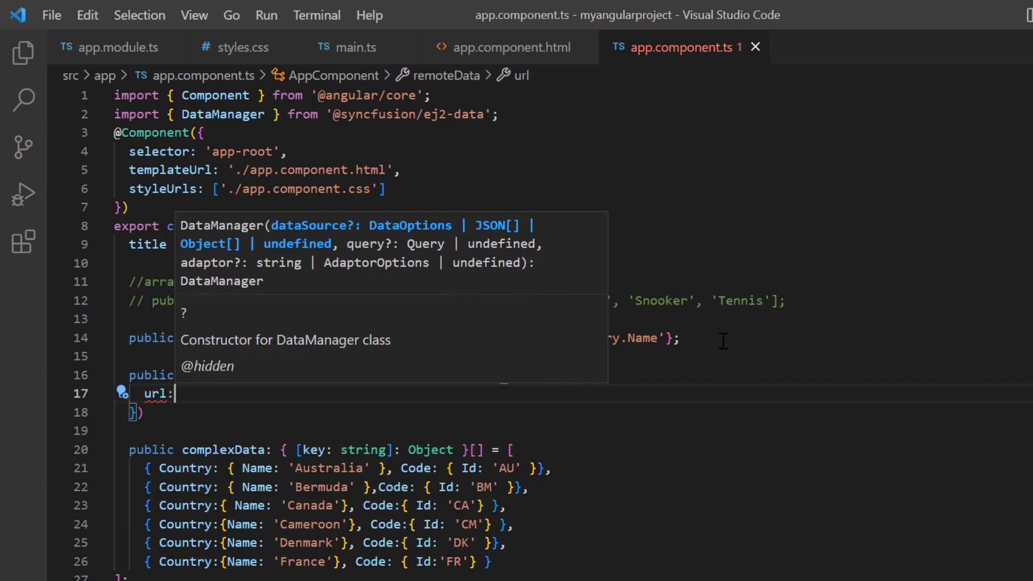
pyautogui.write('"https://ej2services.syncfusion.com/production/web-services/api/Employees",')
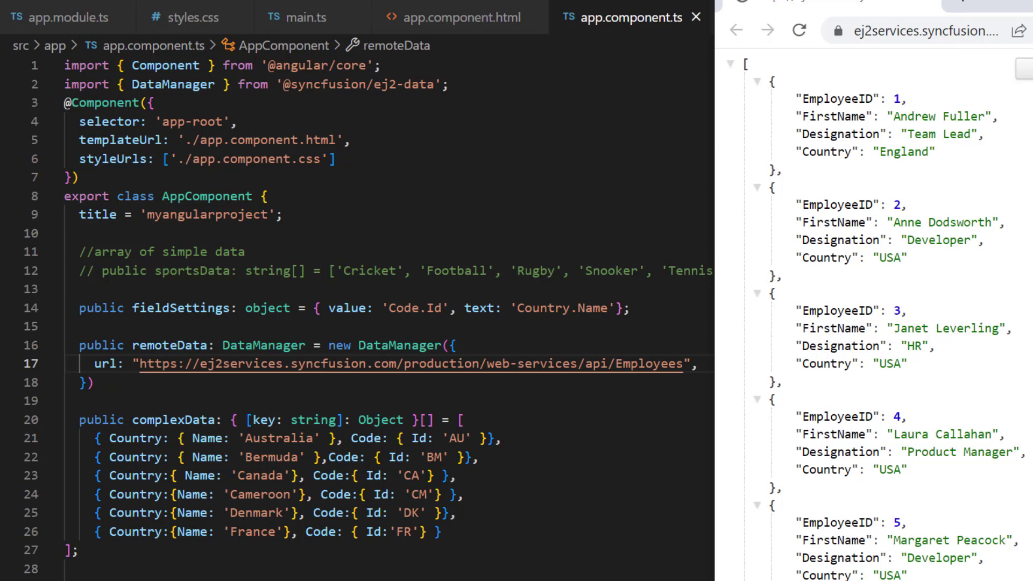
# Step: Review the Employees JSON fields so fieldSettings can use EmployeeID and FirstName
pyautogui.scroll(-3)
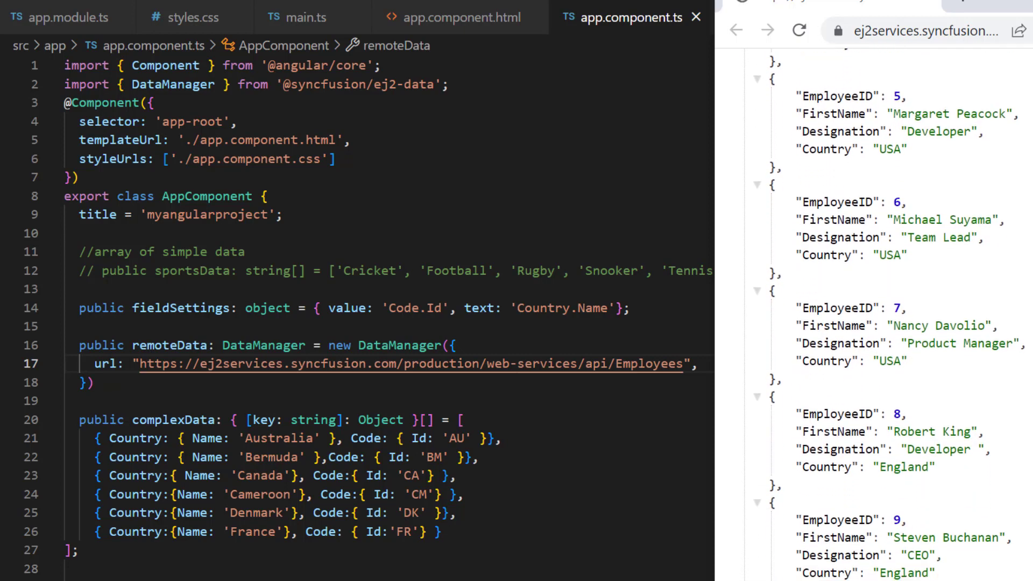
pyautogui.scroll(3)
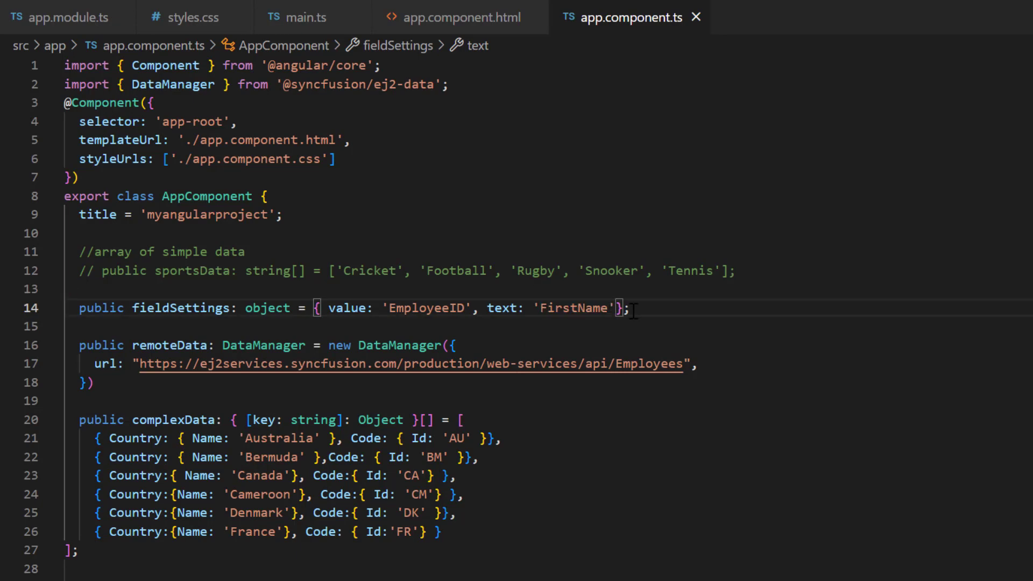
# Step: Add adaptor: new WebApiAdaptor and crossDomain: true to remoteData, then save the file
pyautogui.click(700, 362)
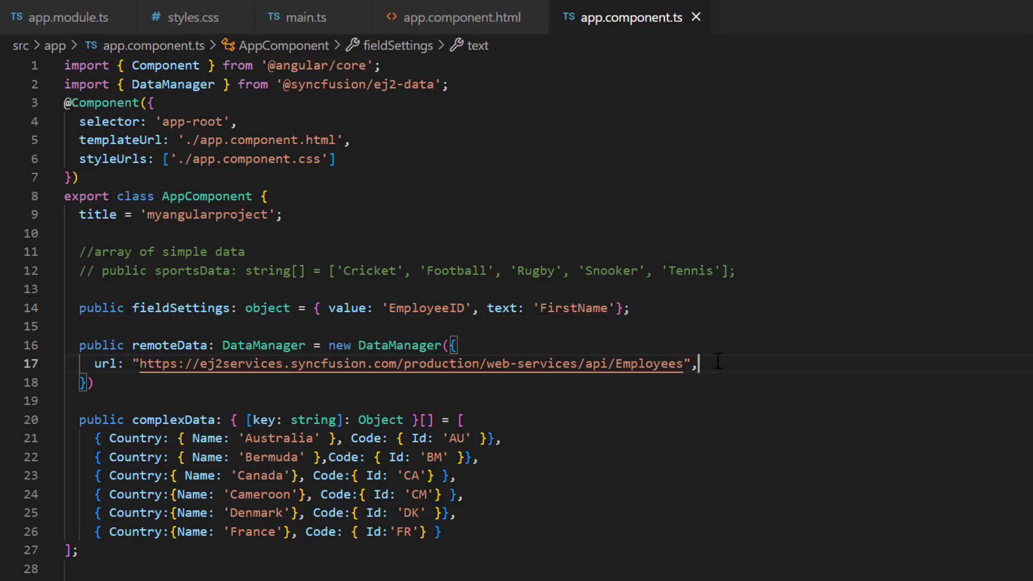
pyautogui.press('Enter')
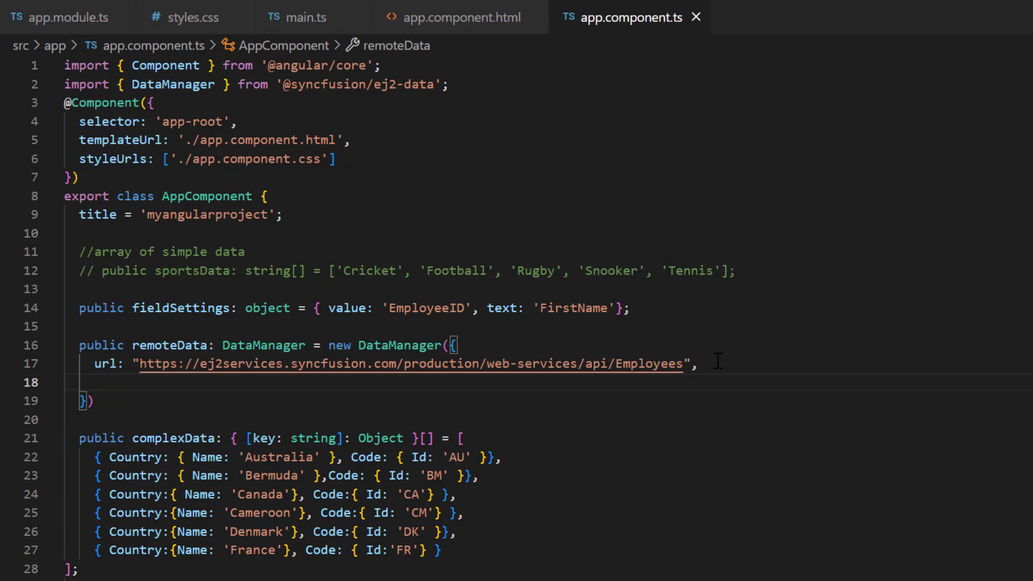
pyautogui.write('adaptor:')
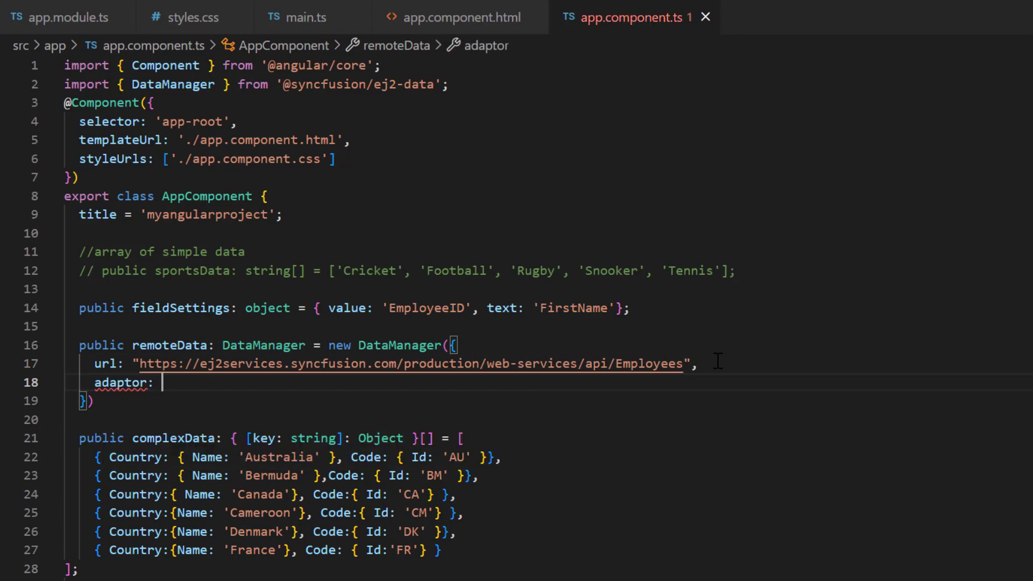
pyautogui.write('new')
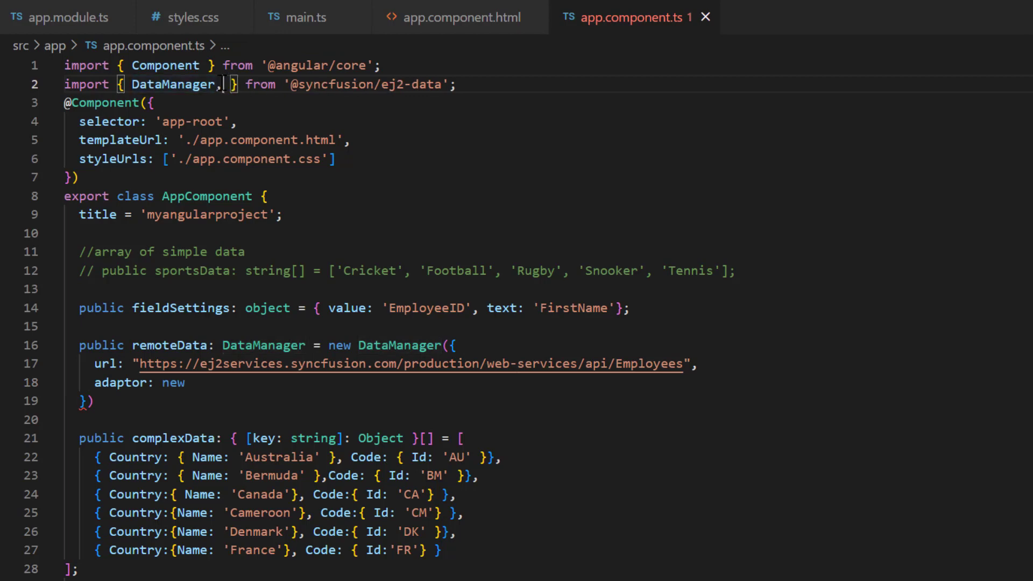
pyautogui.write('WebApiAdaptor,')
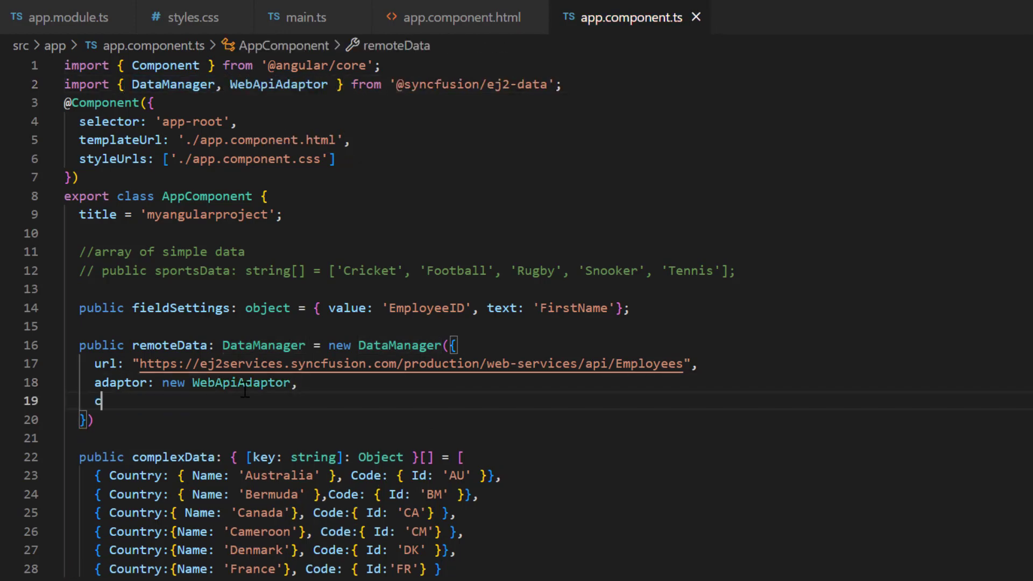
pyautogui.write('rossDomain: true')
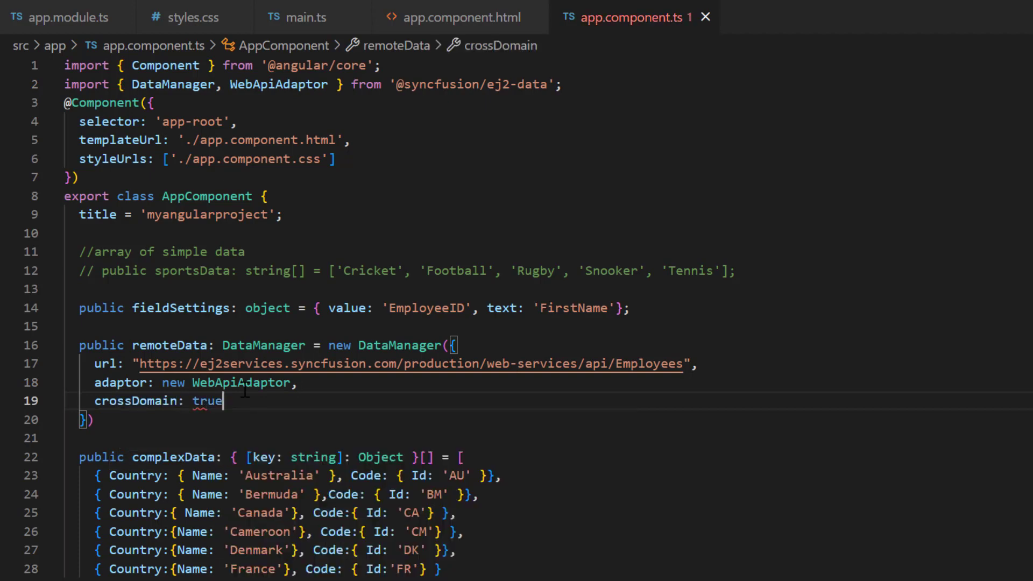
pyautogui.press('ctrl+s')
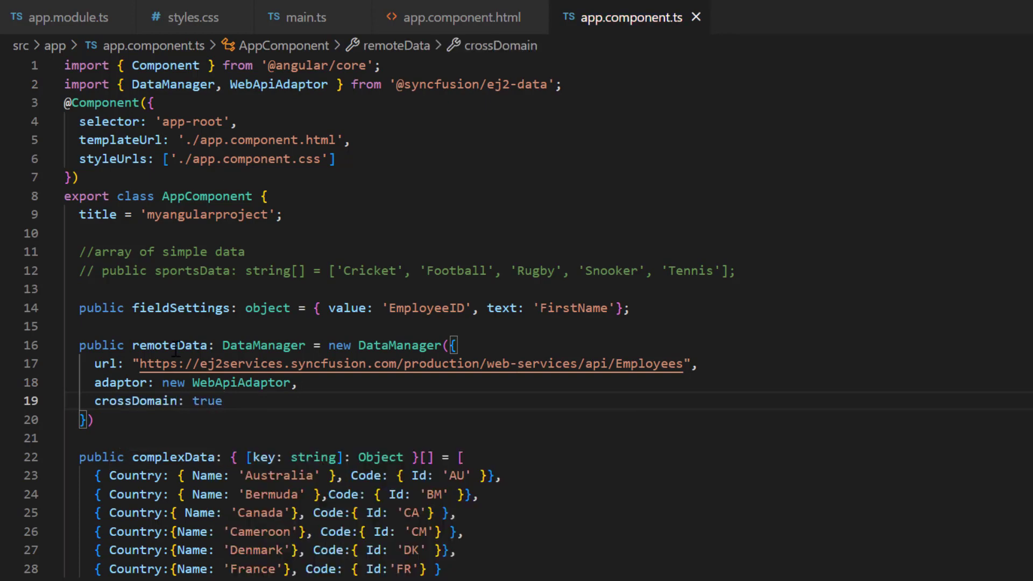
# Step: Bind the combobox dataSource to remoteData in the template
pyautogui.click(459, 16)
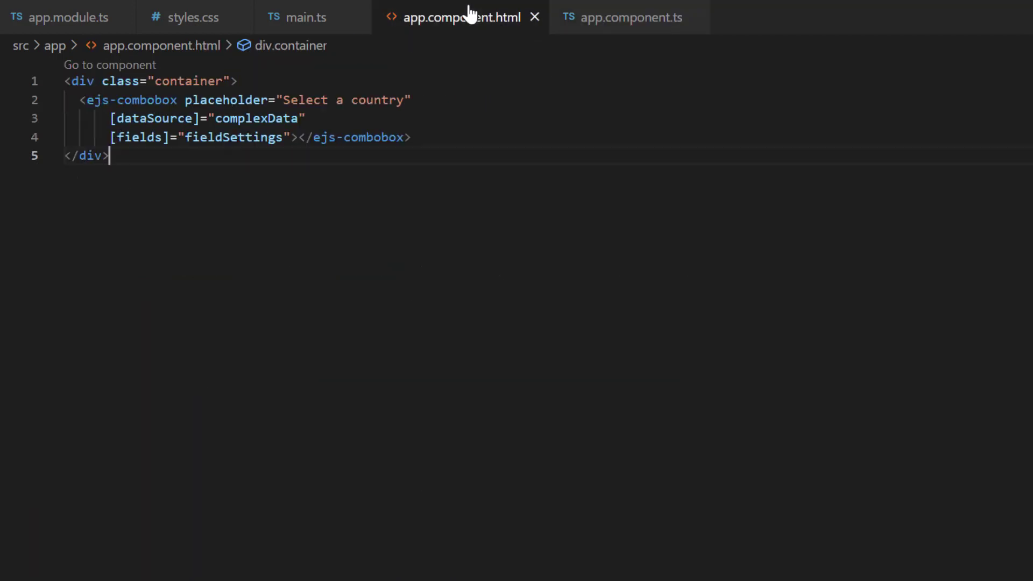
pyautogui.write('remoteData')
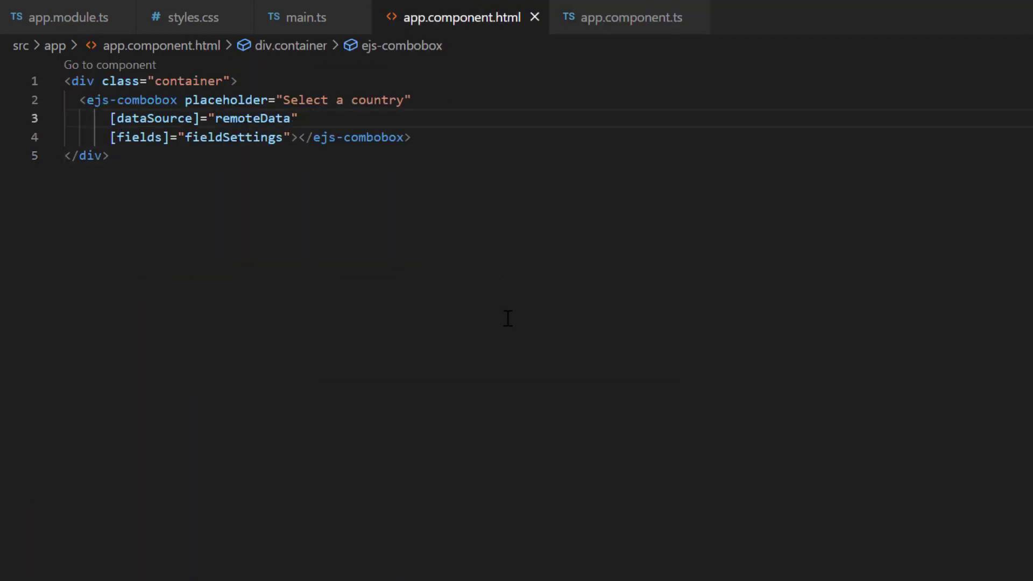
pyautogui.click(627, 17)
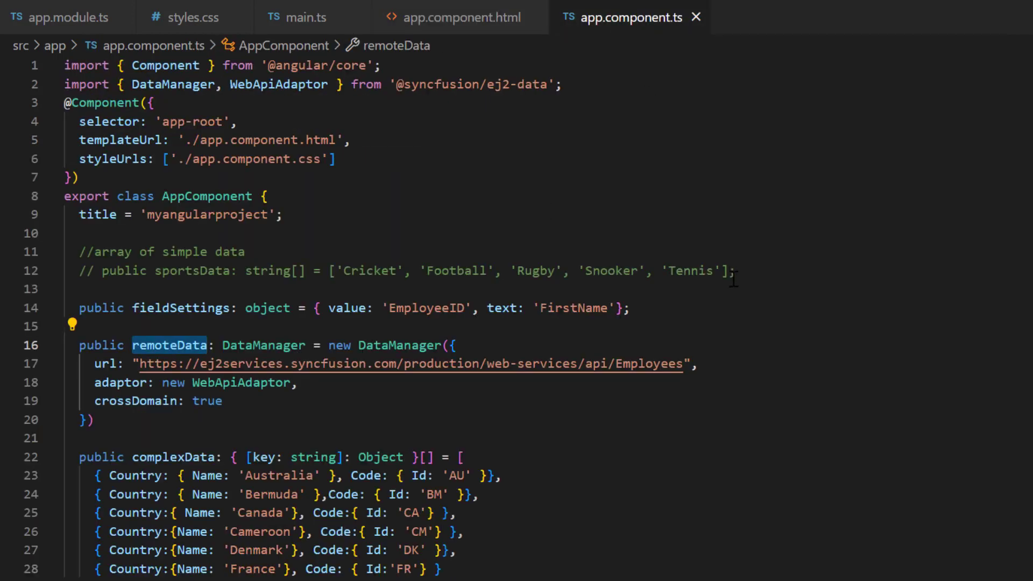
# Step: Declare query as new Query() selecting FirstName and EmployeeID, take(6), requiresCount, for the [query] binding
pyautogui.write('public query')
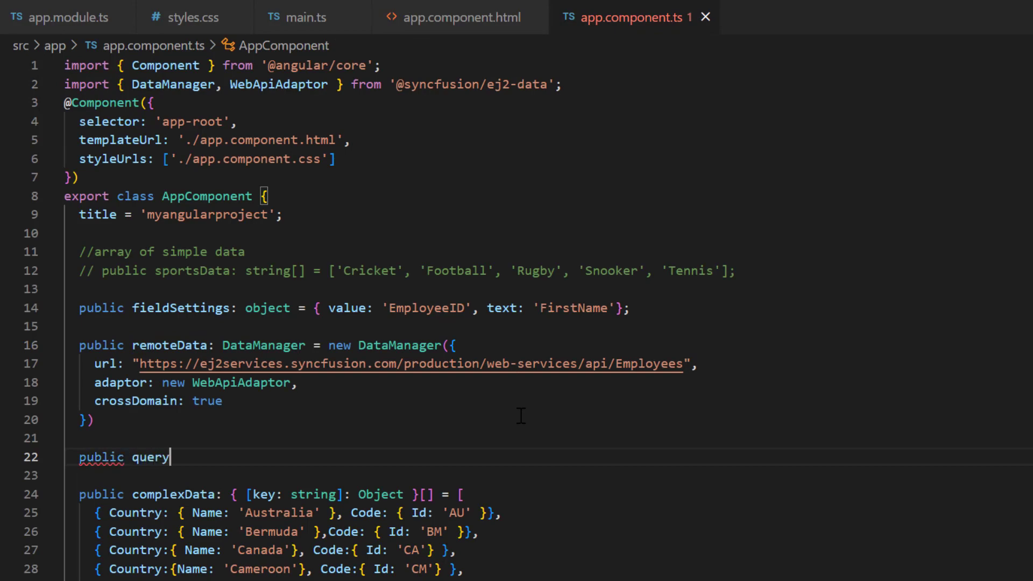
pyautogui.write(':')
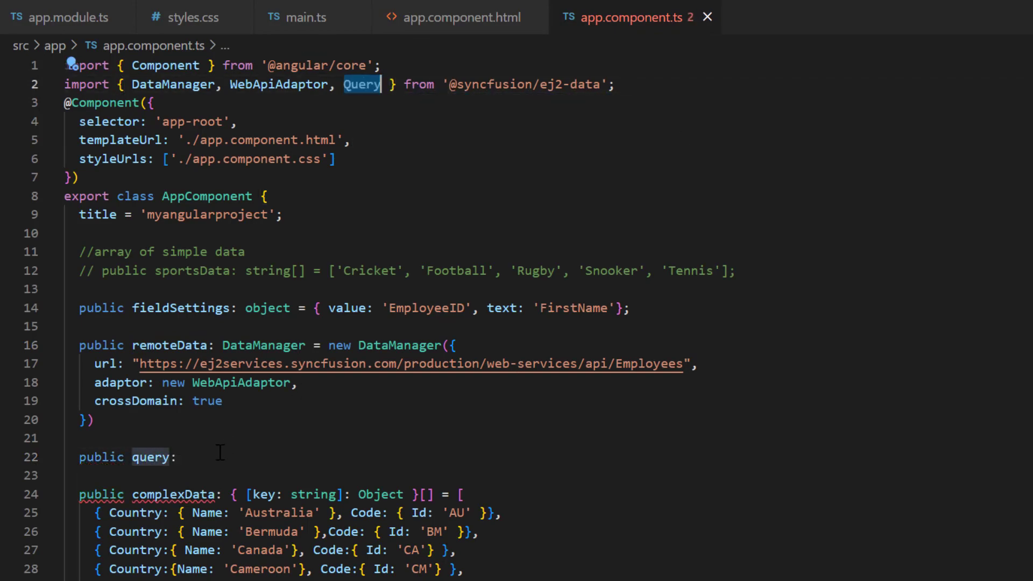
pyautogui.write('Query = new Query()')
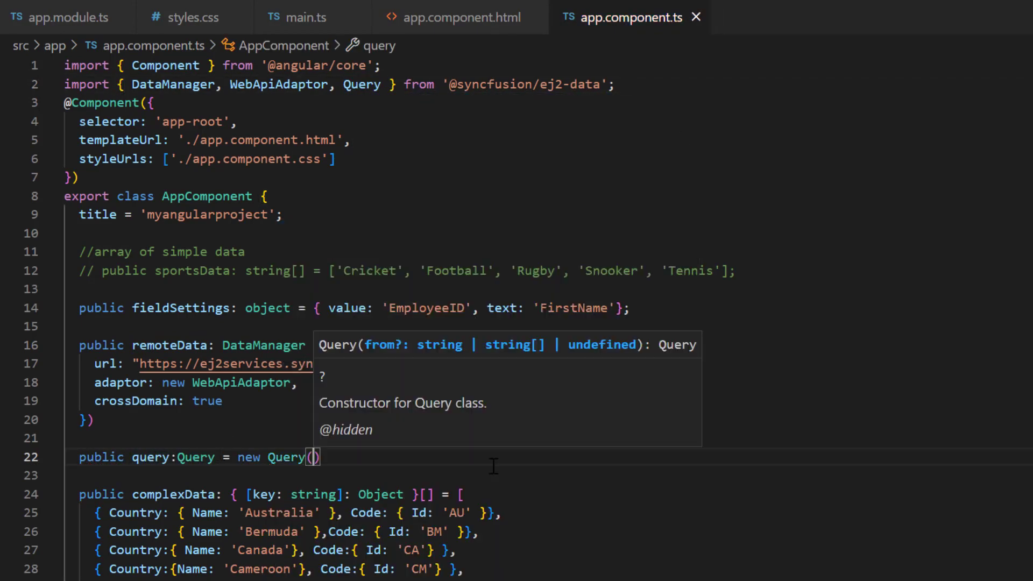
pyautogui.write(".select(['FirstName', 'EmployeeID']).take(6).requiresCount();")
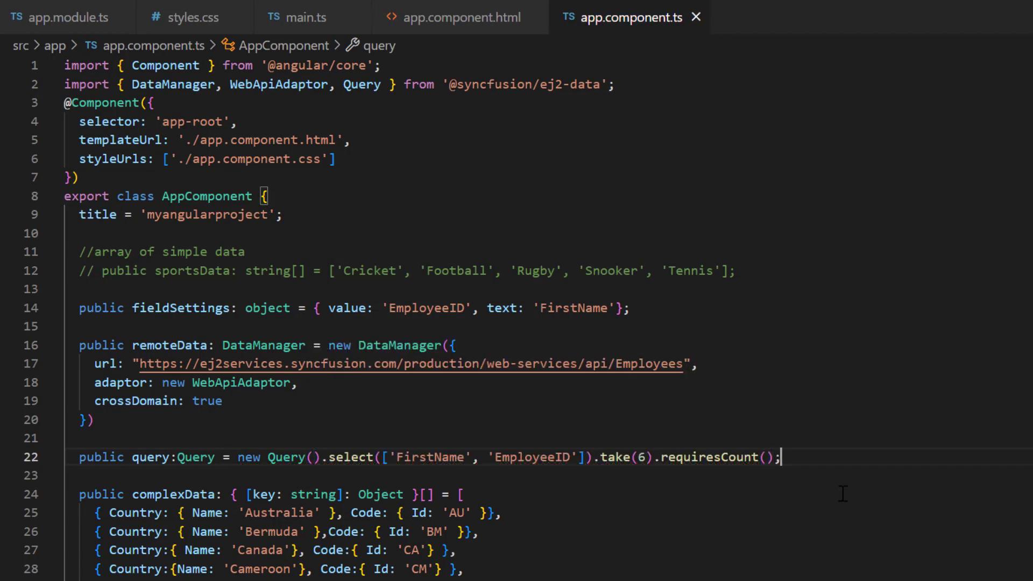
pyautogui.doubleClick(150, 457)
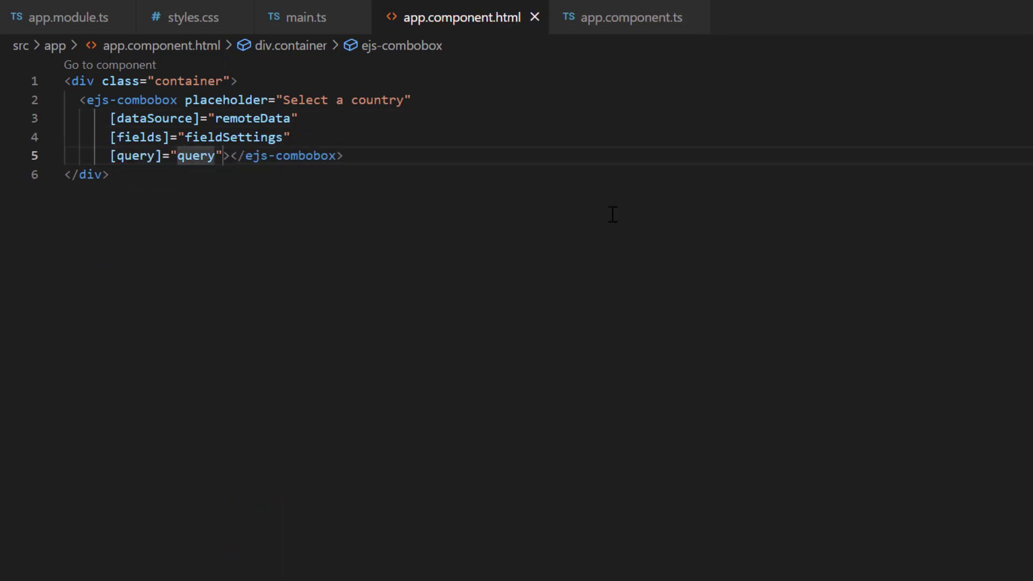
# Step: Set the placeholder to 'Select employee' and choose Laura Callahan from the remote employee list
pyautogui.write('employee')
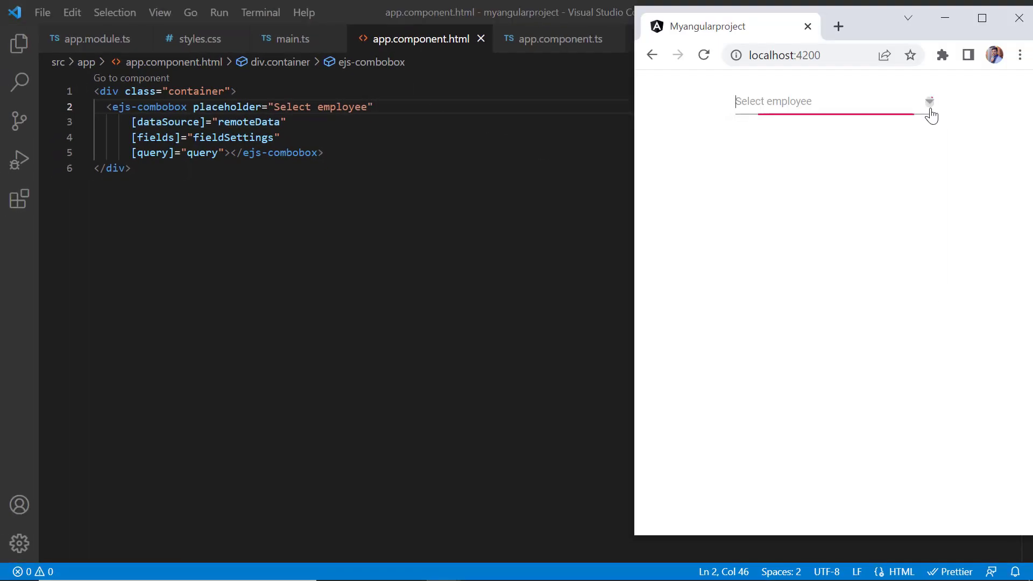
pyautogui.click(928, 101)
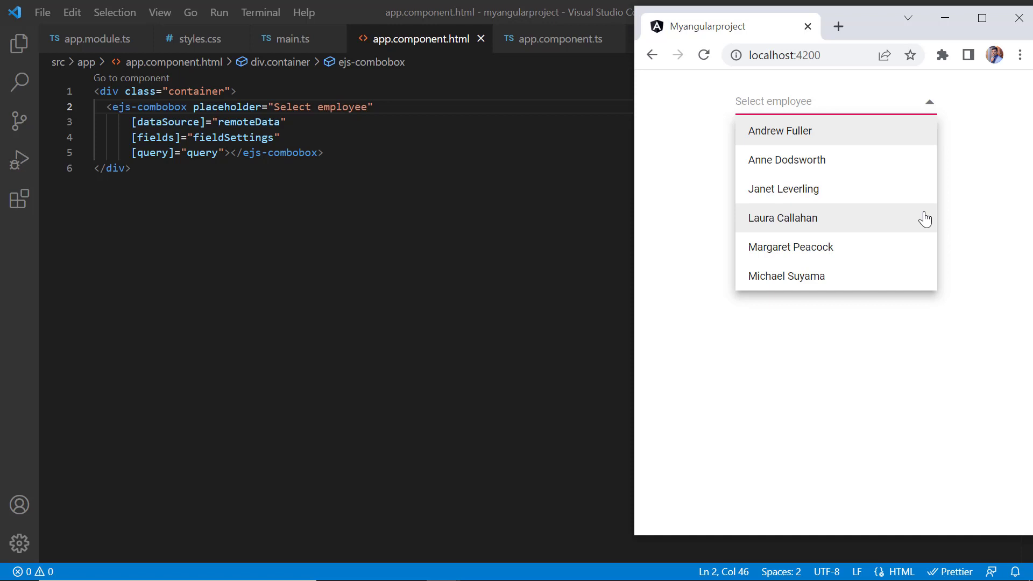
pyautogui.click(782, 217)
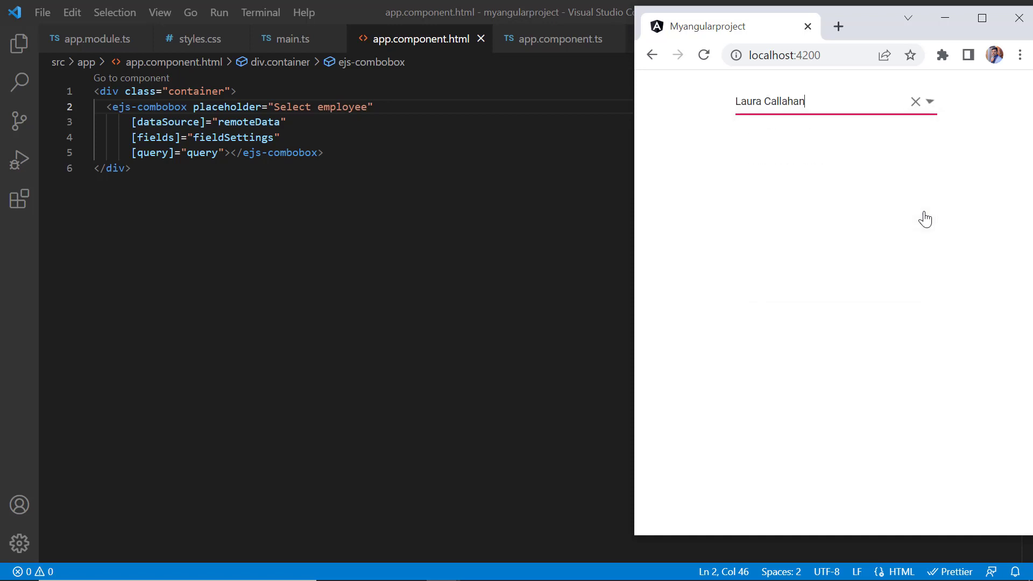
pyautogui.moveTo(782, 350)
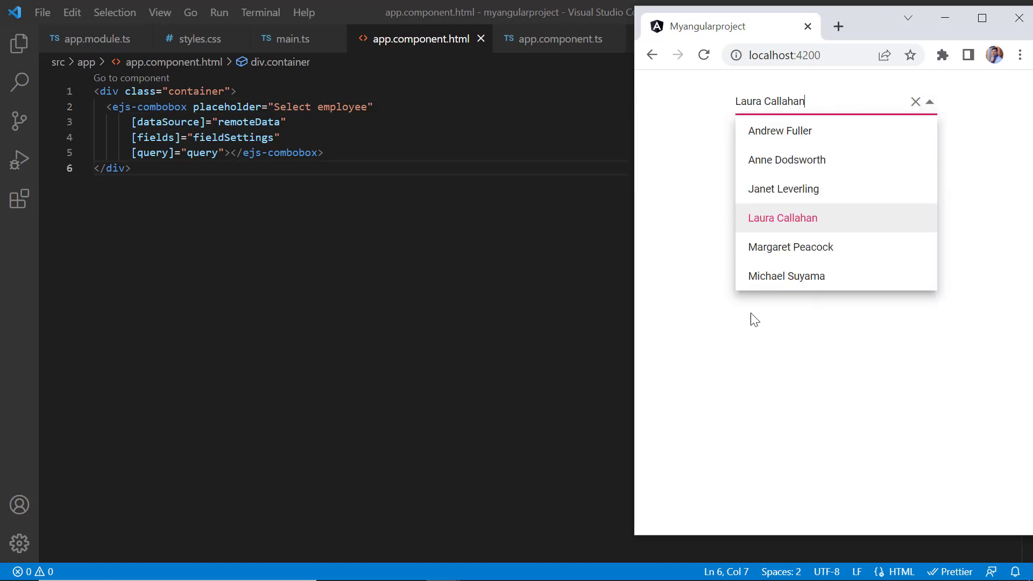
pyautogui.moveTo(949, 127)
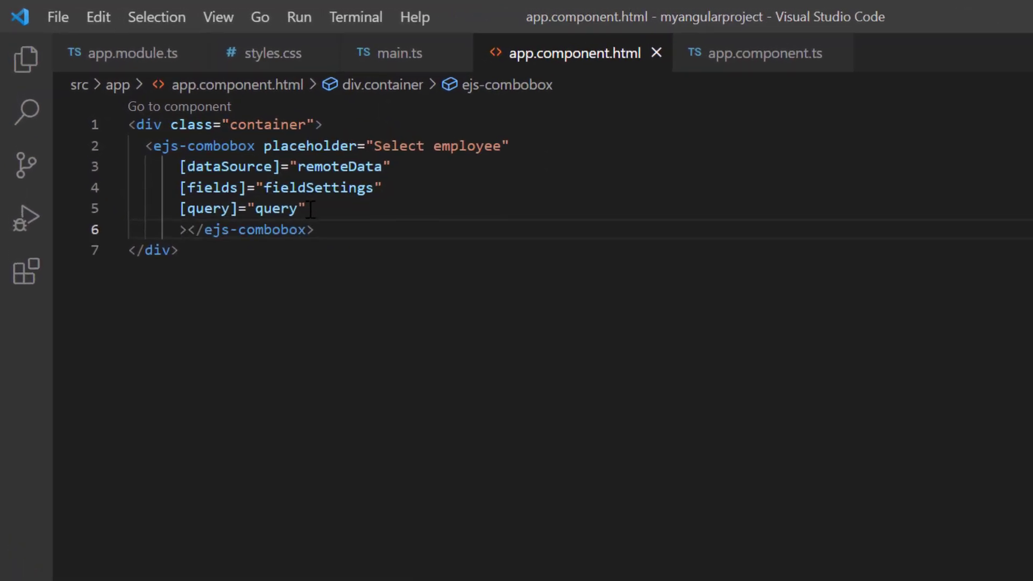
# Step: Add popupHeight="250px" and popupWidth="300px" to the ejs-combobox tag
pyautogui.write('popupHeight=""')
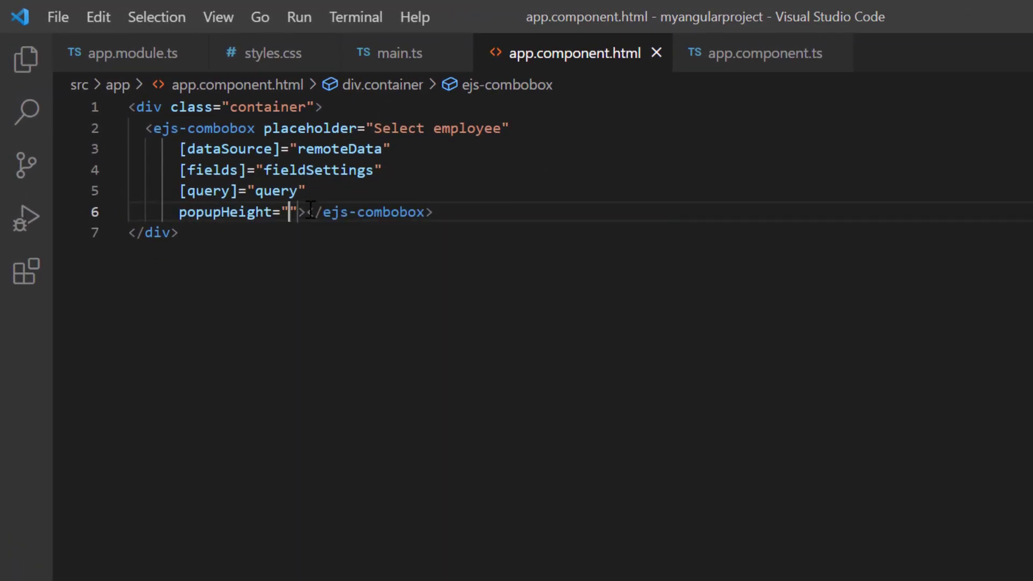
pyautogui.write('25')
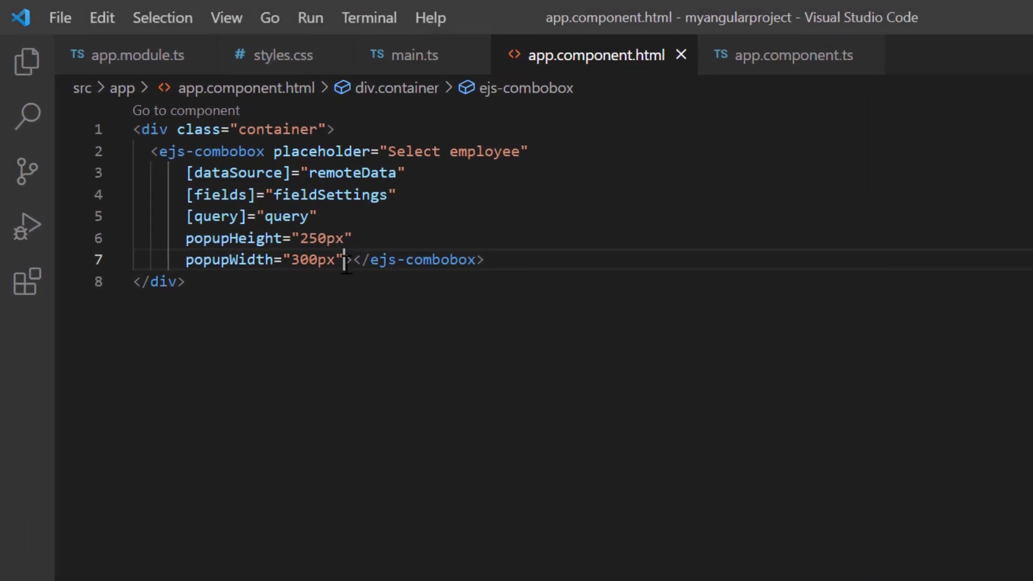
pyautogui.press('Enter')
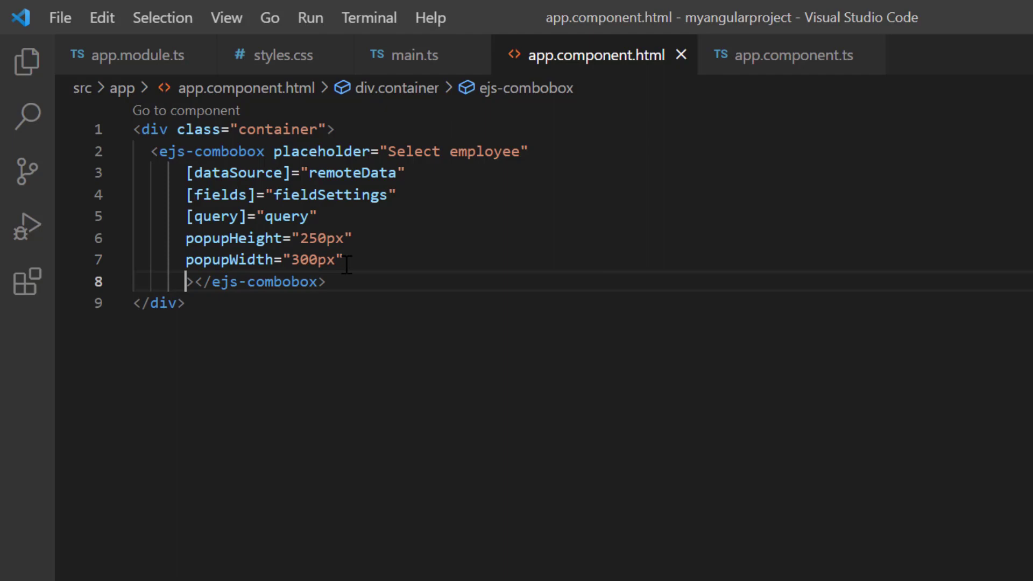
# Step: Give the ejs-combobox an [autofill]="true" binding in app.component.html
pyautogui.write('[autofill]=""')
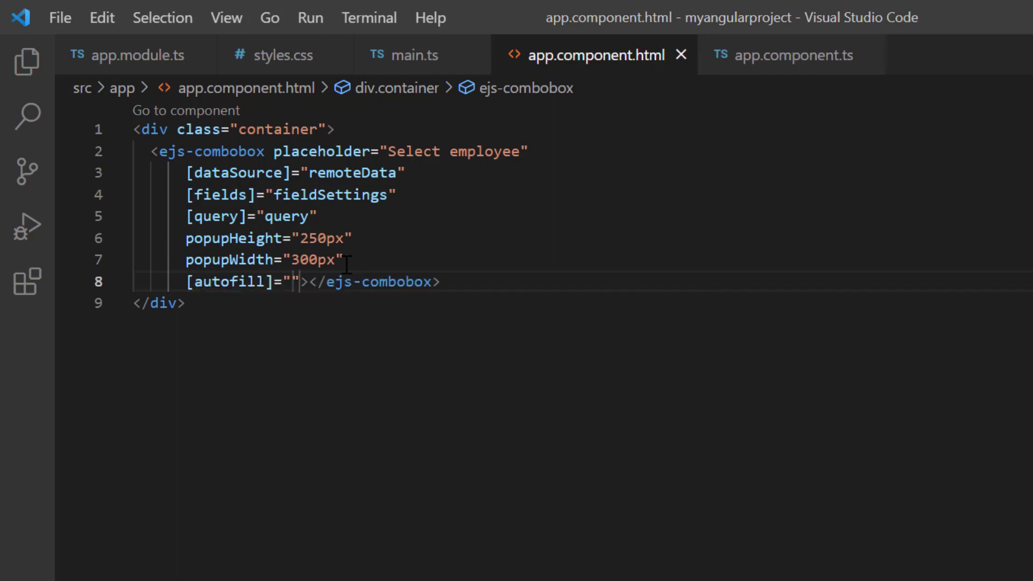
pyautogui.write('true')
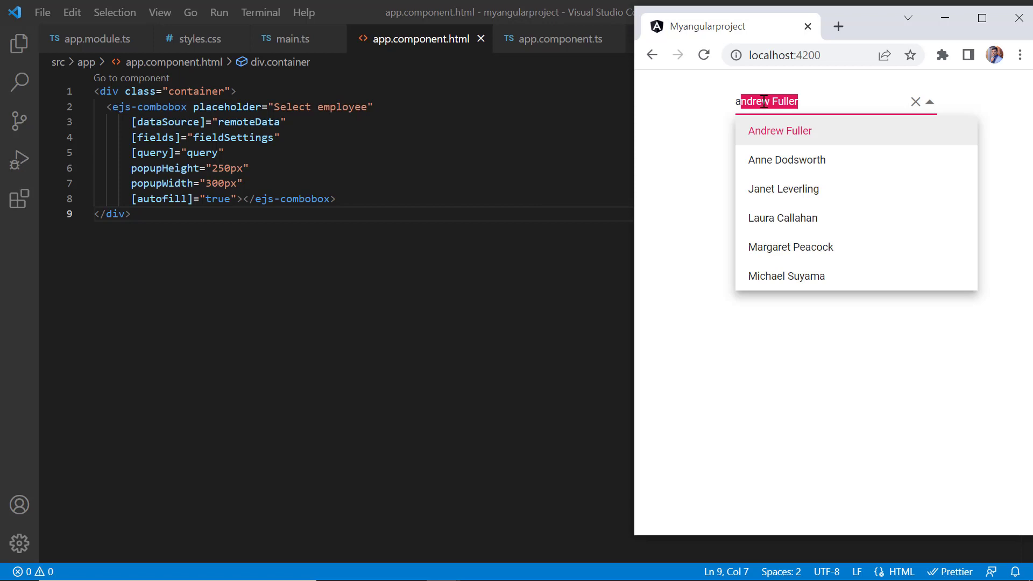
pyautogui.moveTo(692, 160)
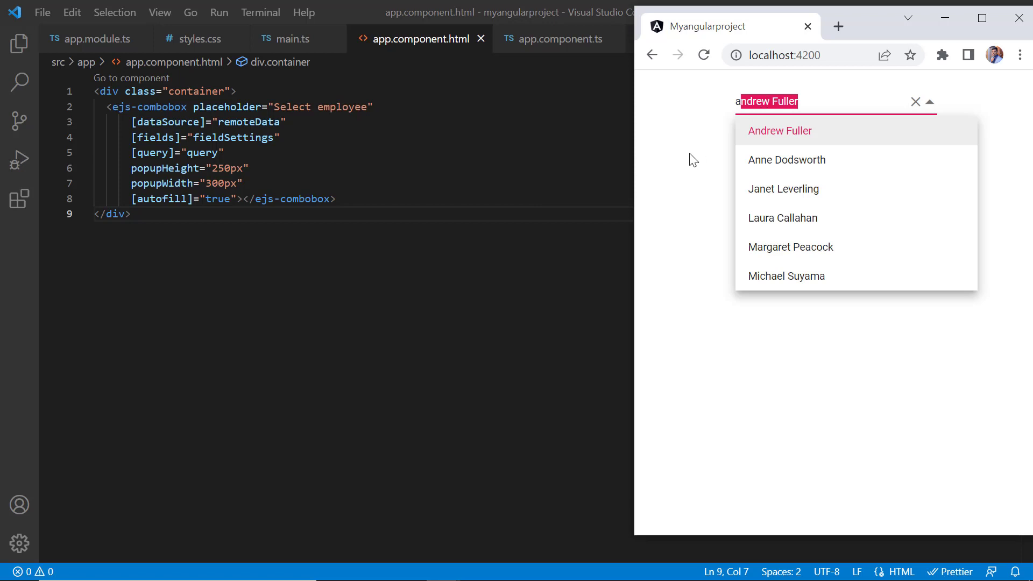
# Step: Accept the autofilled Andrew Fuller suggestion as the combobox value
pyautogui.click(779, 130)
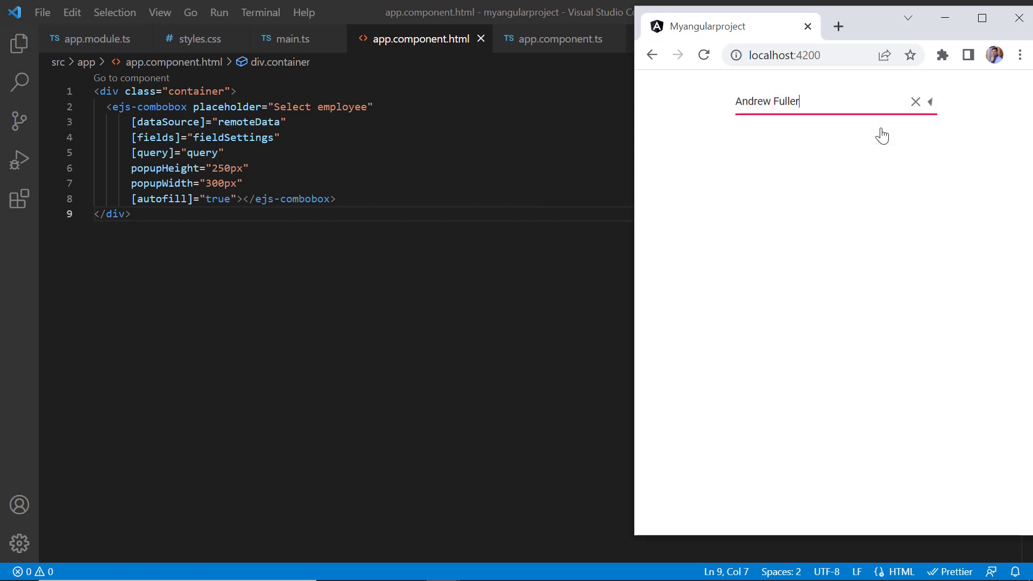